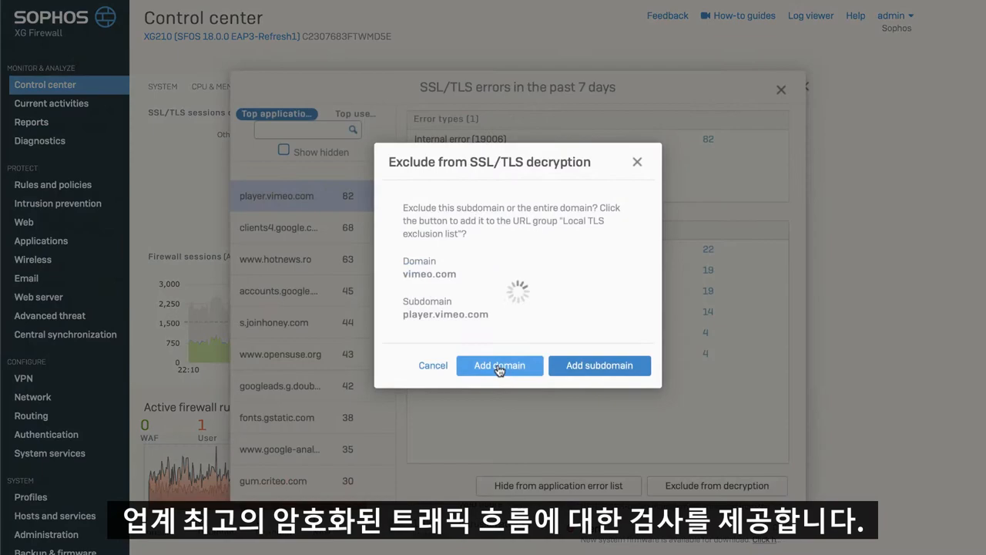
Exclude the whole vimeo.com domain from SSL/TLS decryption and dismiss the error details.
{"action": "left_click", "coordinate": [499, 365]}
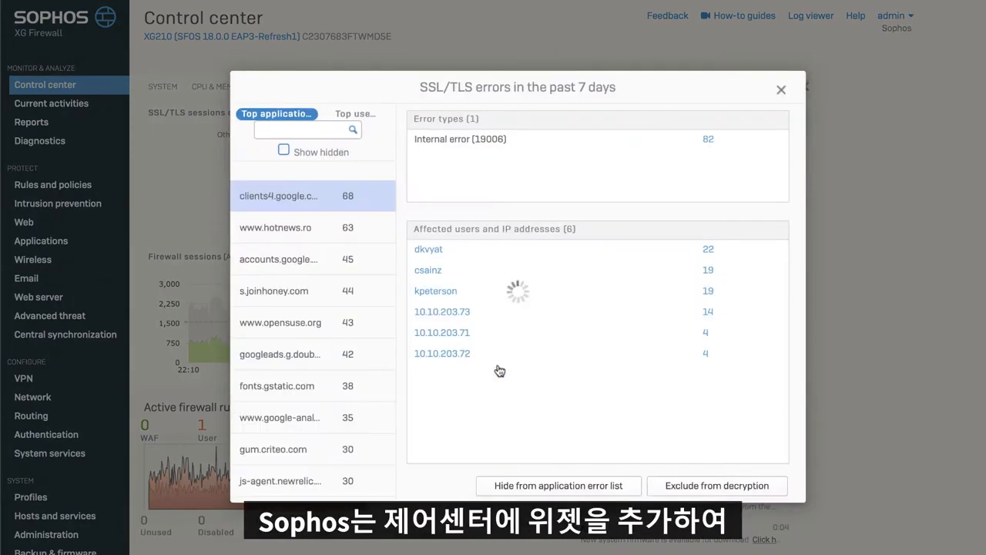
{"action": "left_click", "coordinate": [776, 87]}
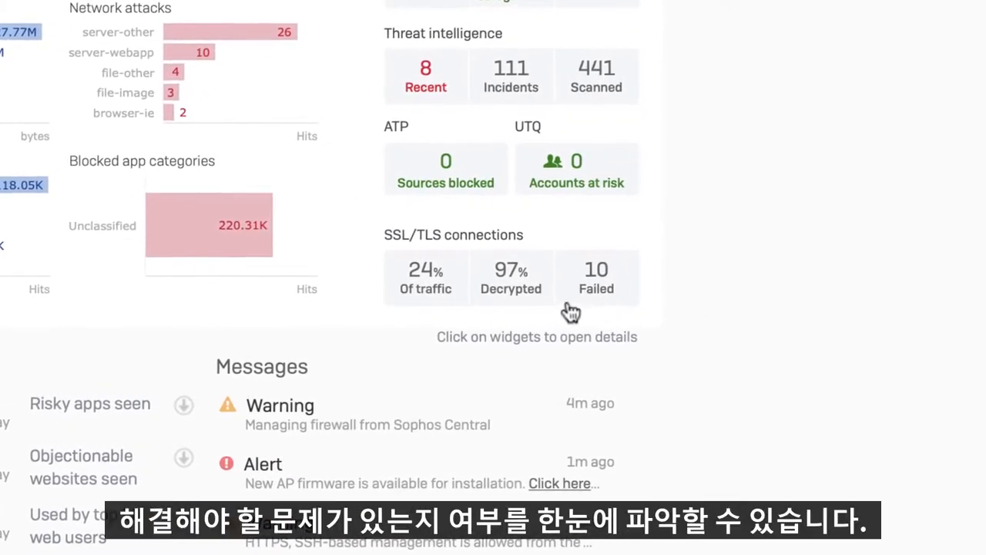
{"action": "mouse_move", "coordinate": [517, 307]}
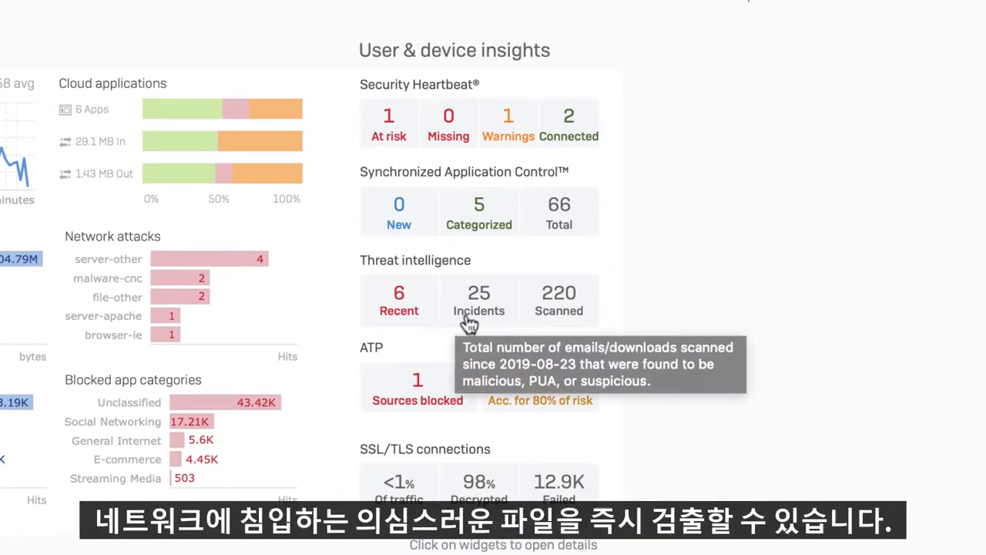
{"action": "mouse_move", "coordinate": [476, 322]}
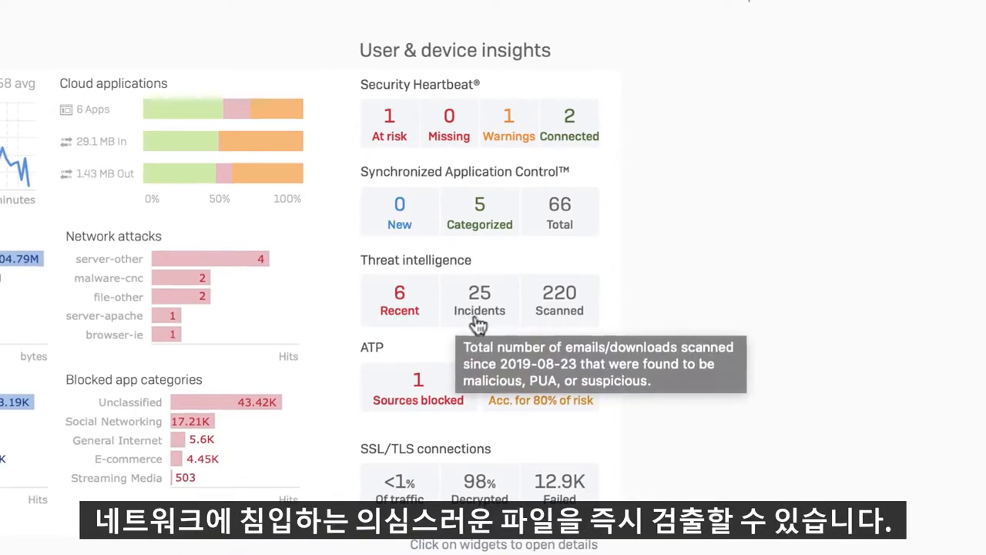
From the advanced threat file list, view the malicious .exe verdict and its full SophosLabs report.
{"action": "left_click", "coordinate": [479, 301]}
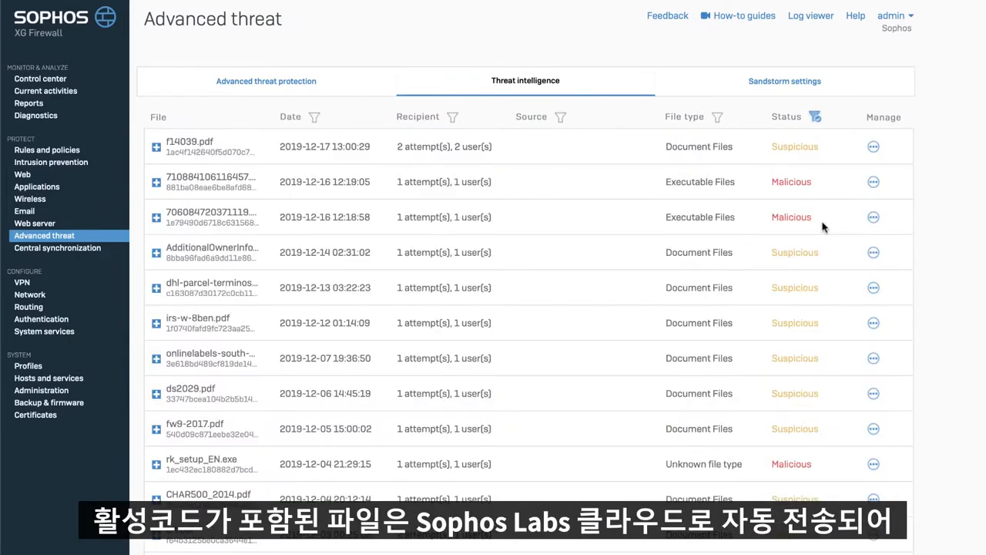
{"action": "mouse_move", "coordinate": [793, 185]}
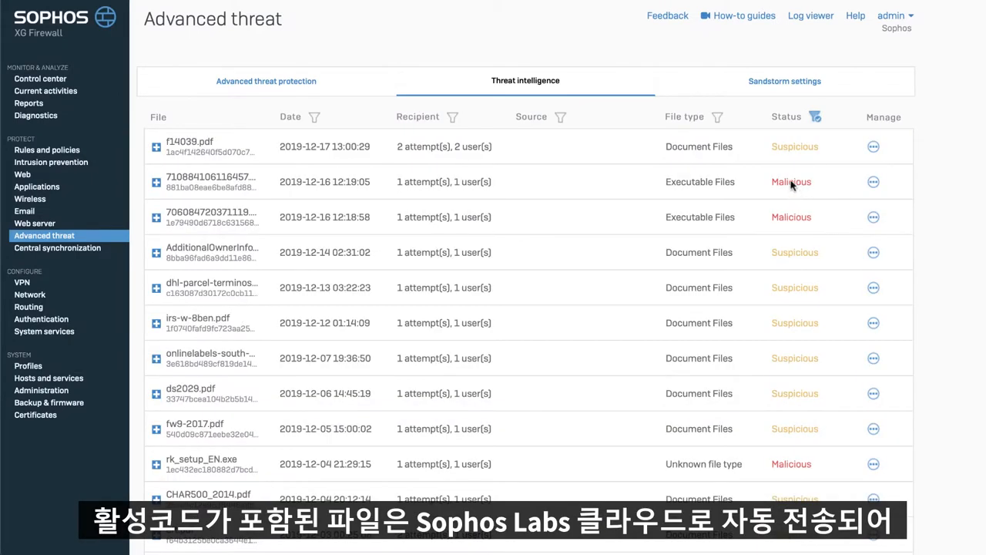
{"action": "left_click", "coordinate": [793, 182]}
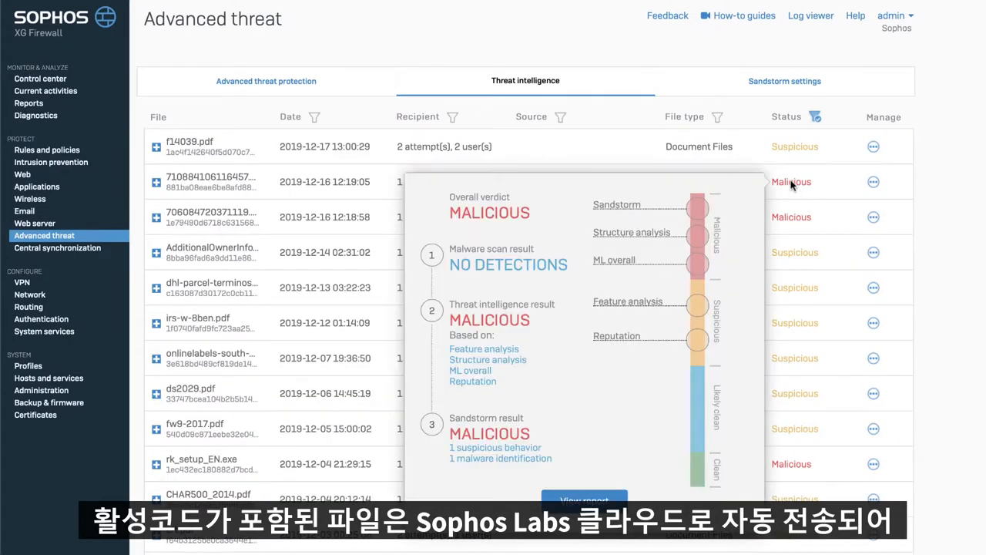
{"action": "mouse_move", "coordinate": [685, 351]}
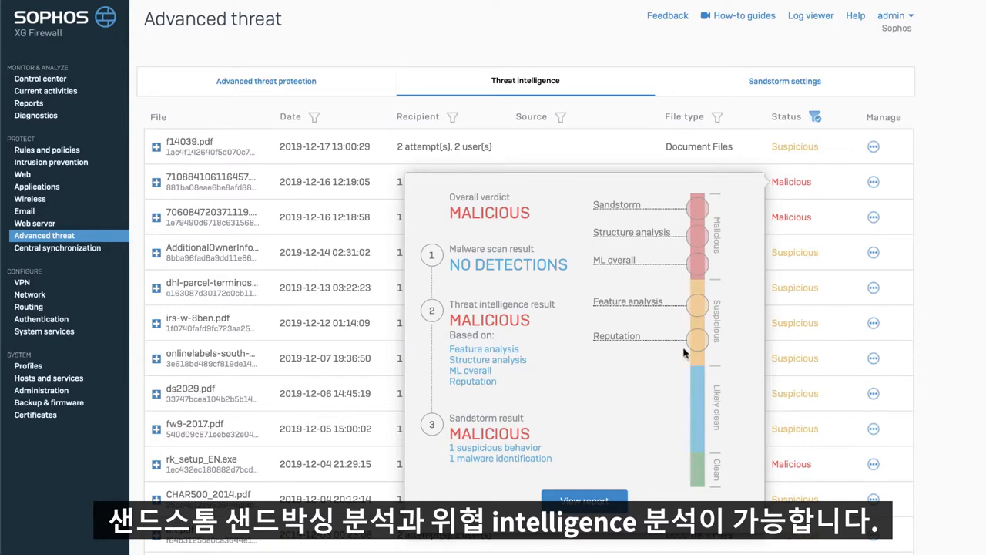
{"action": "mouse_move", "coordinate": [684, 351]}
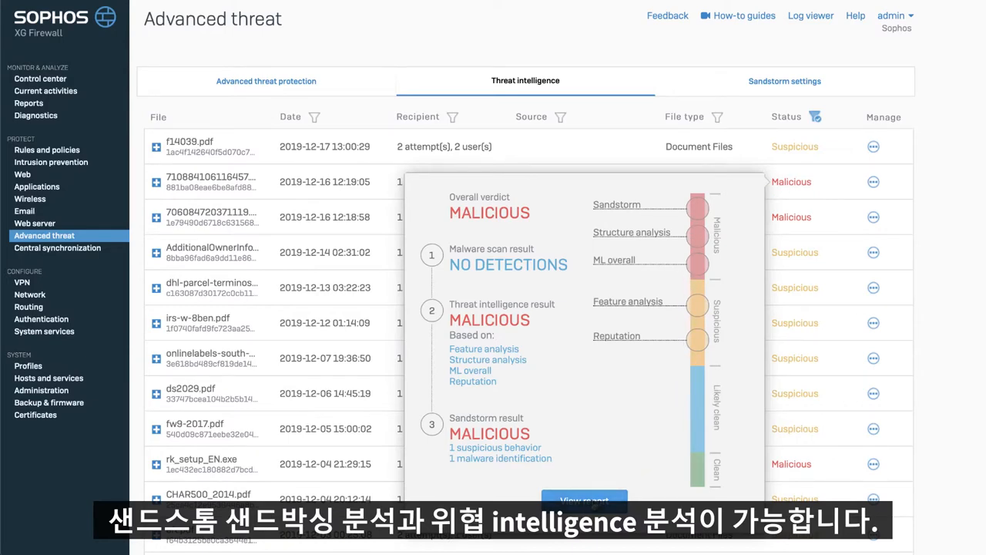
{"action": "left_click", "coordinate": [582, 499]}
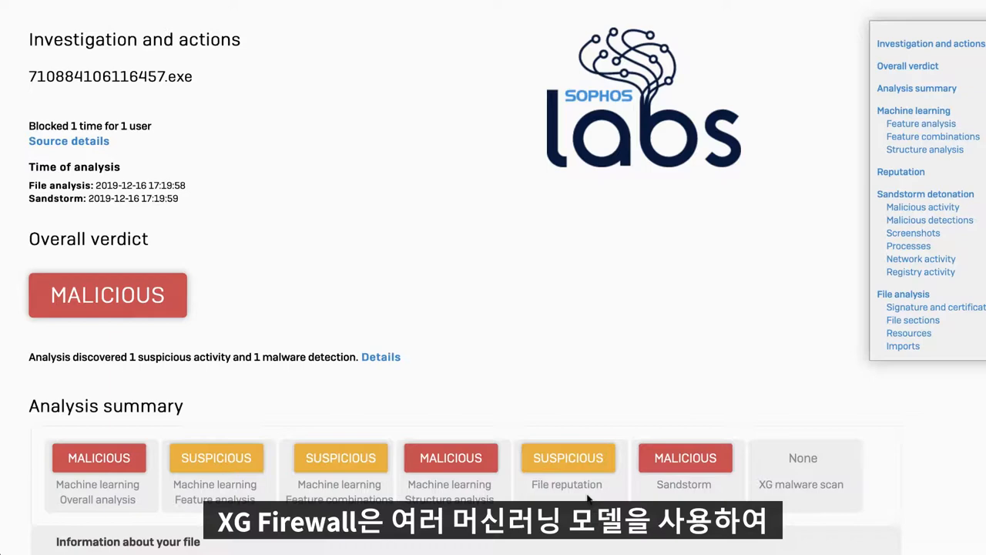
Scroll through the report's machine learning, reputation and sandbox verdict sections.
{"action": "scroll", "scroll_direction": "down", "scroll_amount": 3}
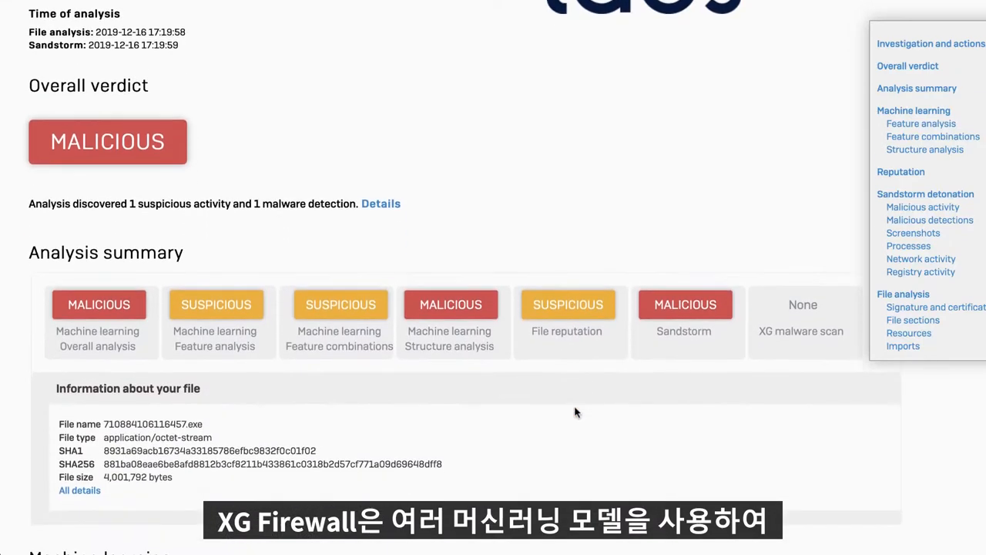
{"action": "scroll", "scroll_direction": "down", "scroll_amount": 3}
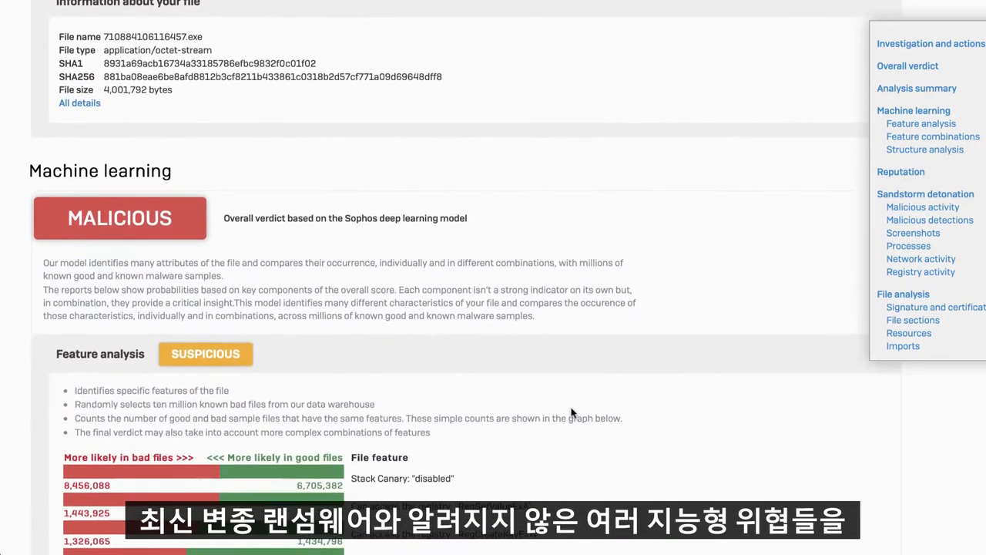
{"action": "scroll", "scroll_direction": "down", "scroll_amount": 3}
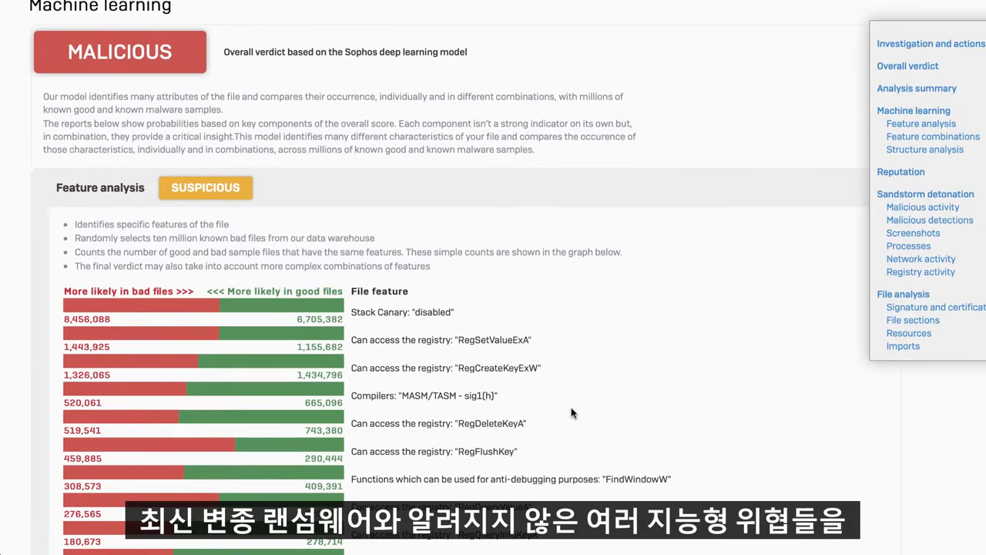
{"action": "scroll", "scroll_direction": "down", "scroll_amount": 3}
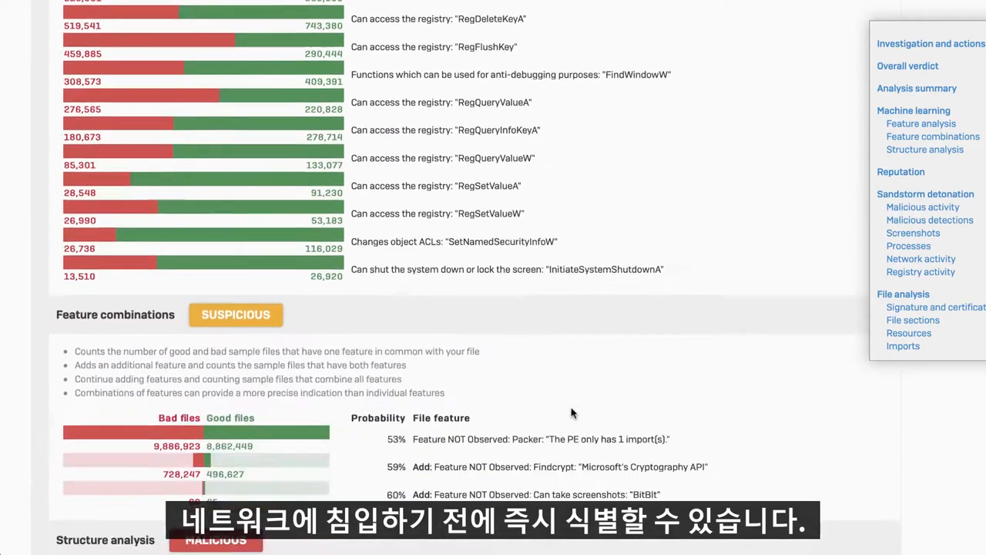
{"action": "scroll", "scroll_direction": "down", "scroll_amount": 3}
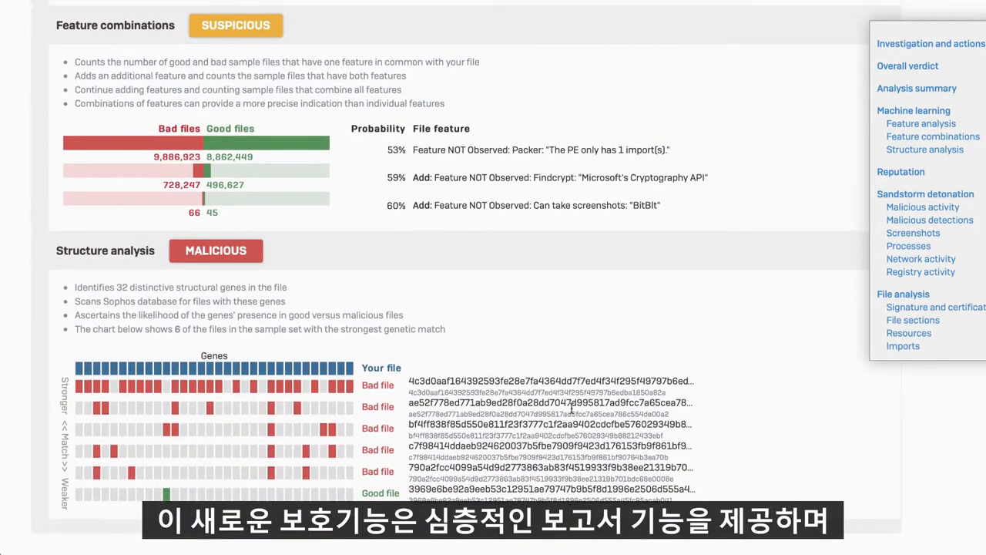
{"action": "scroll", "scroll_direction": "down", "scroll_amount": 3}
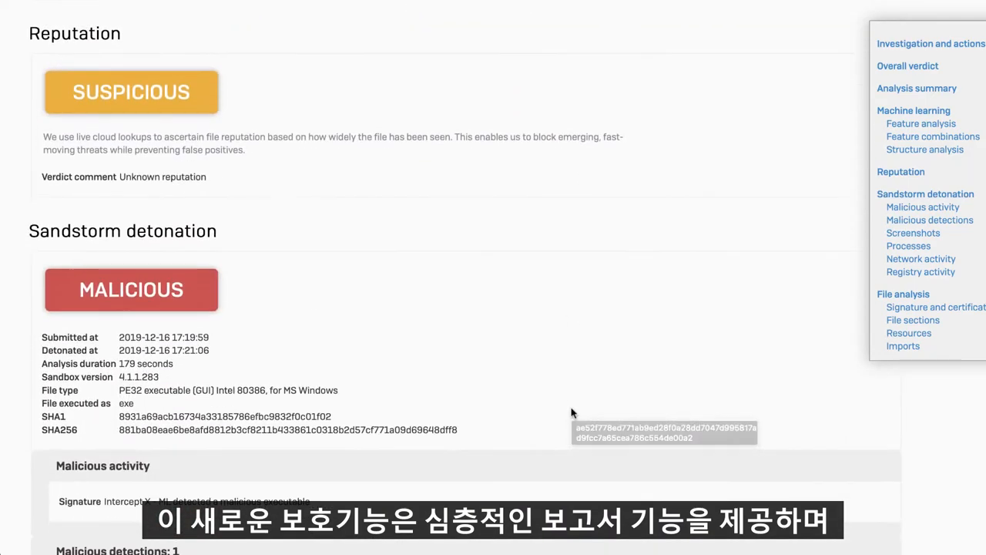
{"action": "scroll", "scroll_direction": "down", "scroll_amount": 3}
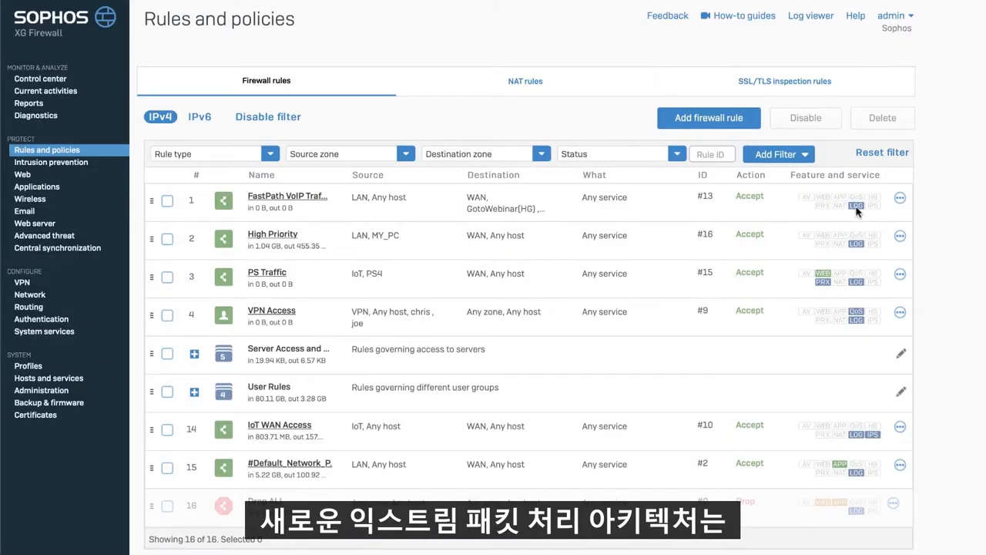
{"action": "mouse_move", "coordinate": [857, 210]}
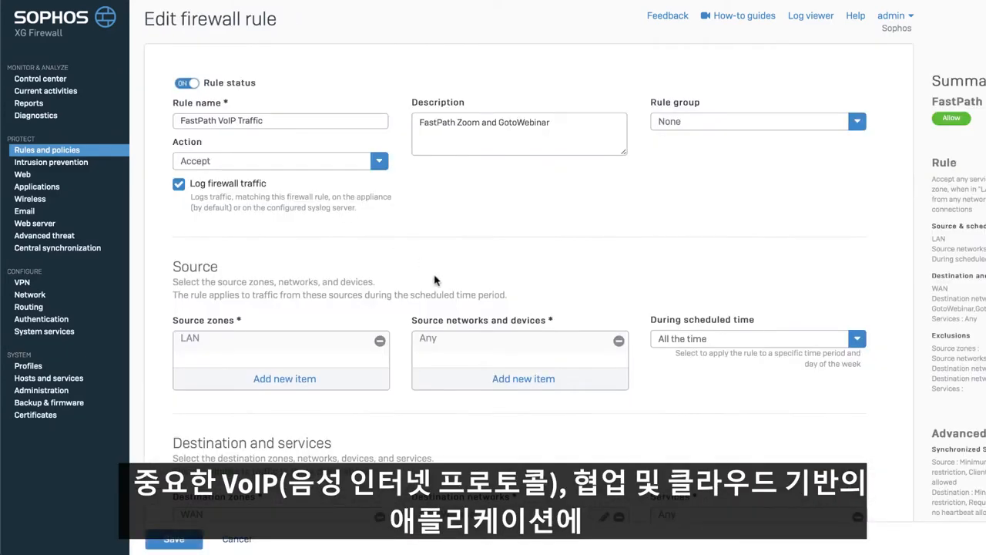
Review the FastPath VoIP rule's destination networks via Add new item without changing them.
{"action": "scroll", "scroll_direction": "down", "scroll_amount": 3}
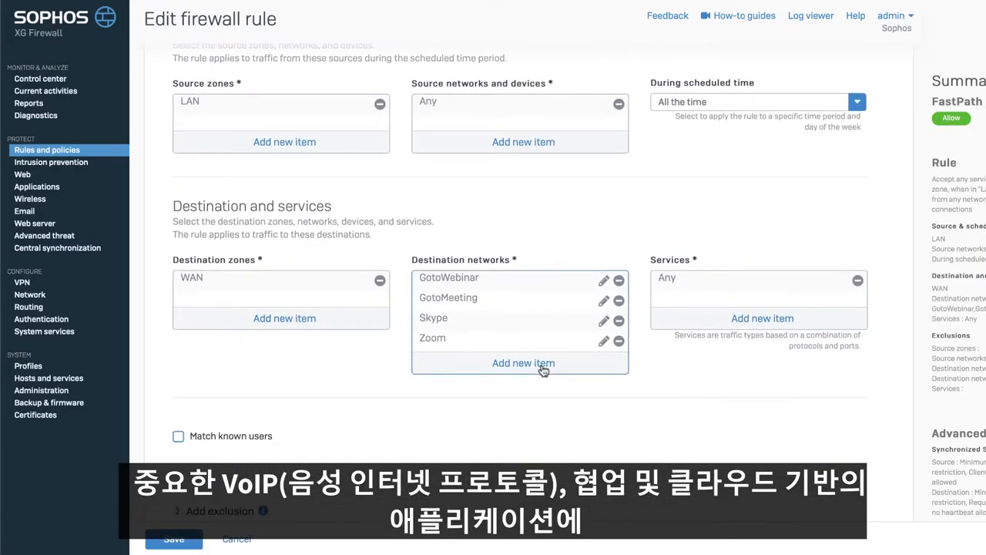
{"action": "left_click", "coordinate": [524, 364]}
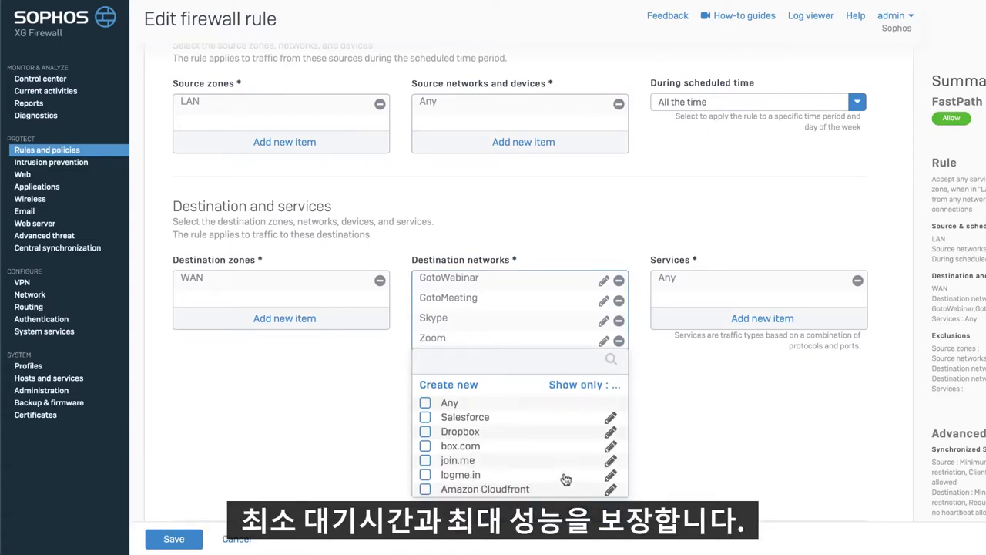
{"action": "scroll", "scroll_direction": "down", "scroll_amount": 3}
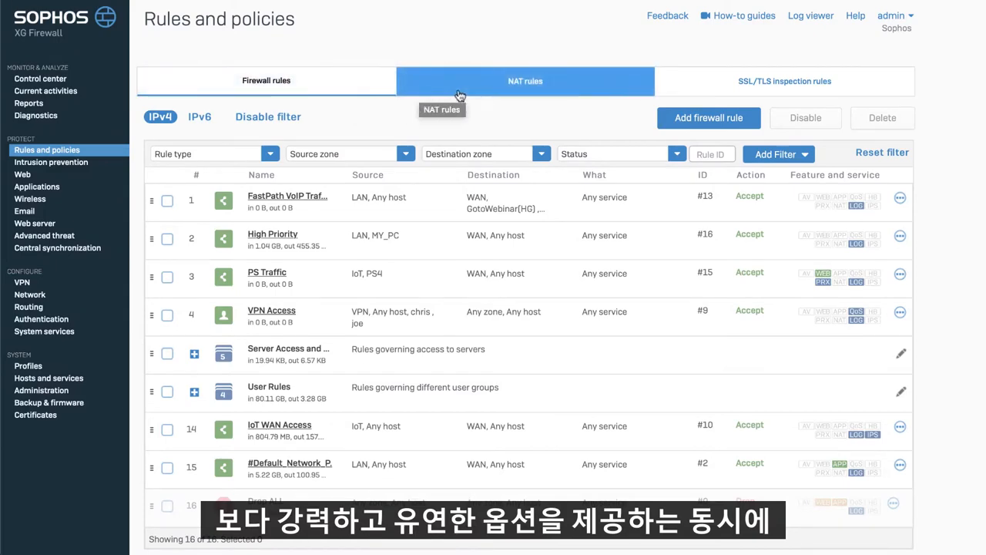
Move through the NAT and SSL/TLS inspection rule tabs and start a new inspection rule.
{"action": "left_click", "coordinate": [524, 80]}
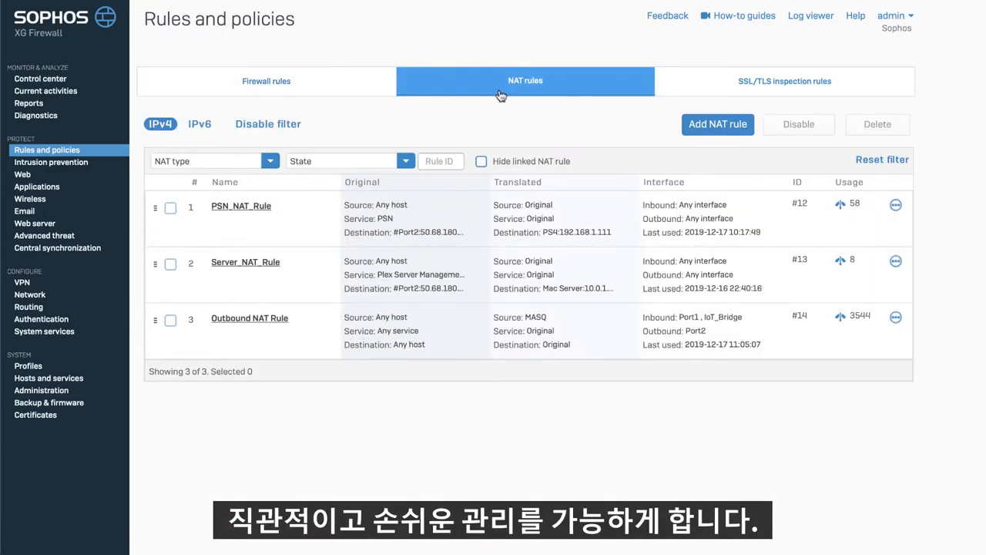
{"action": "left_click", "coordinate": [785, 80]}
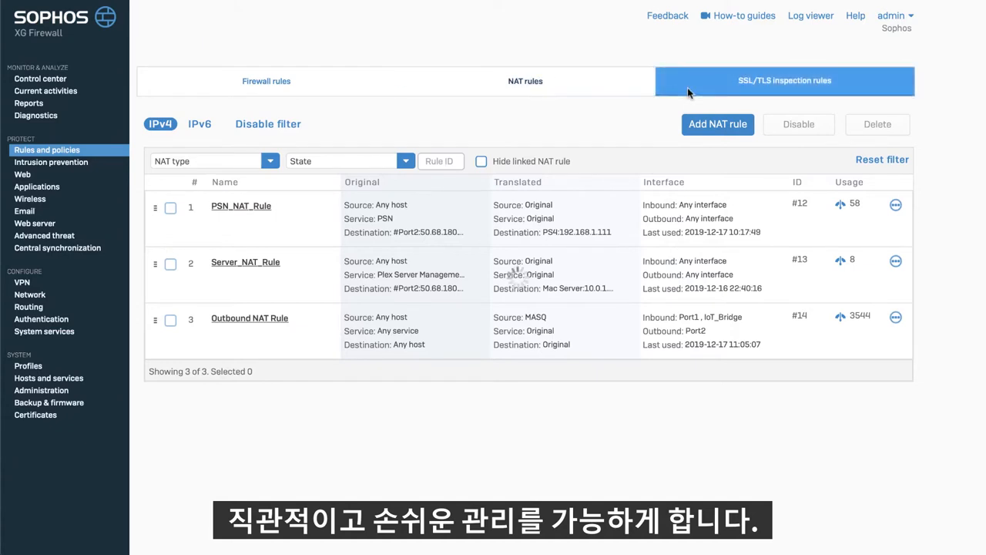
{"action": "left_click", "coordinate": [783, 81]}
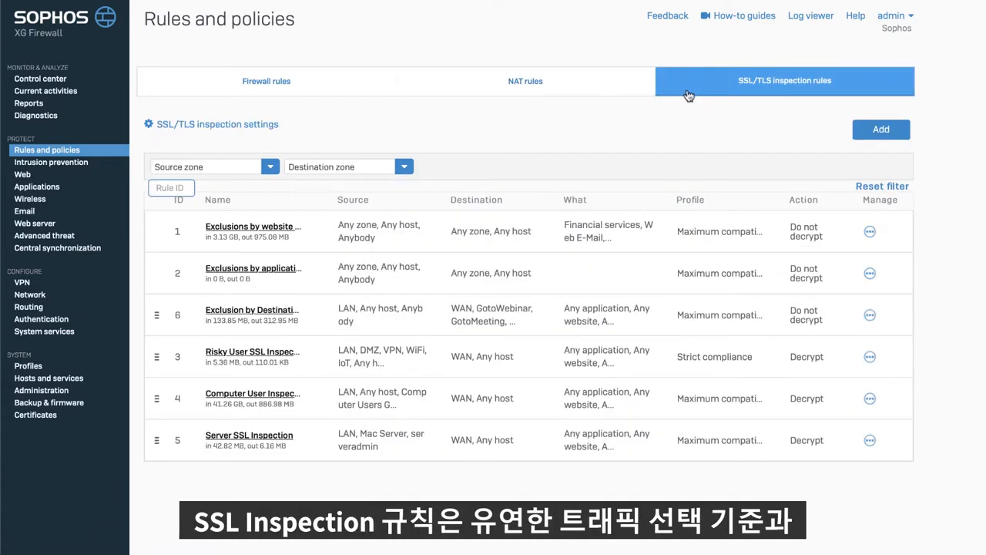
{"action": "mouse_move", "coordinate": [859, 139]}
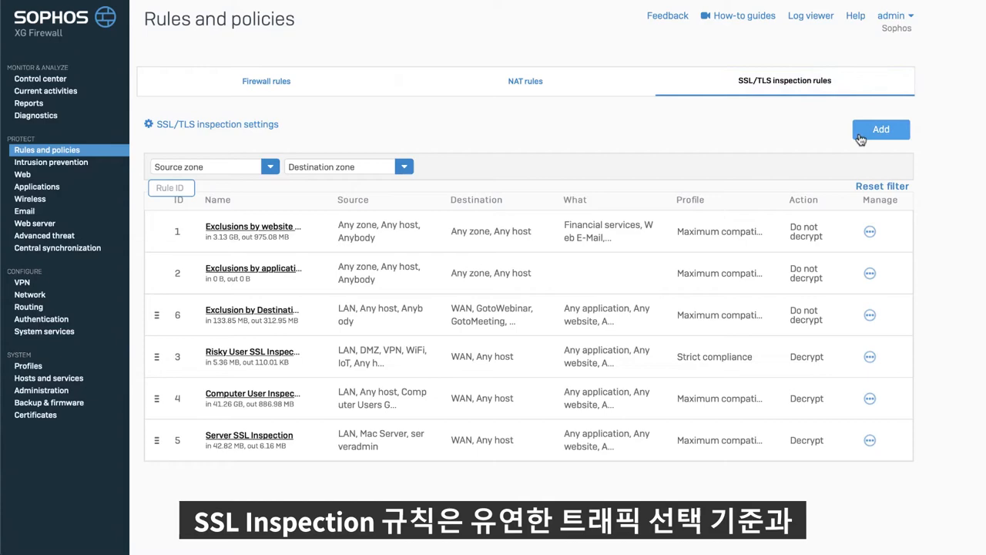
{"action": "left_click", "coordinate": [881, 130]}
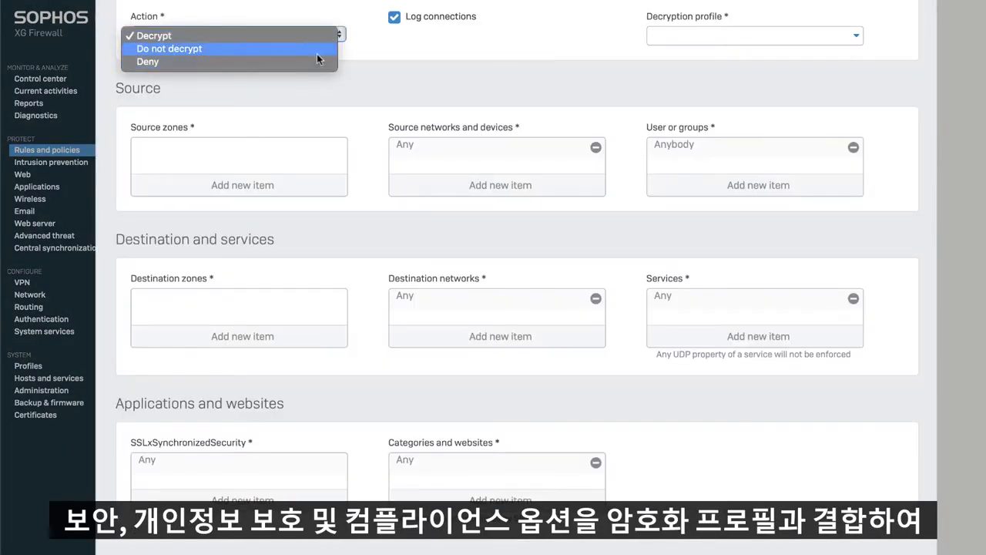
Choose the rule's decryption action and scroll the decryption profile's certificate, protocol and cipher settings.
{"action": "left_click", "coordinate": [154, 36]}
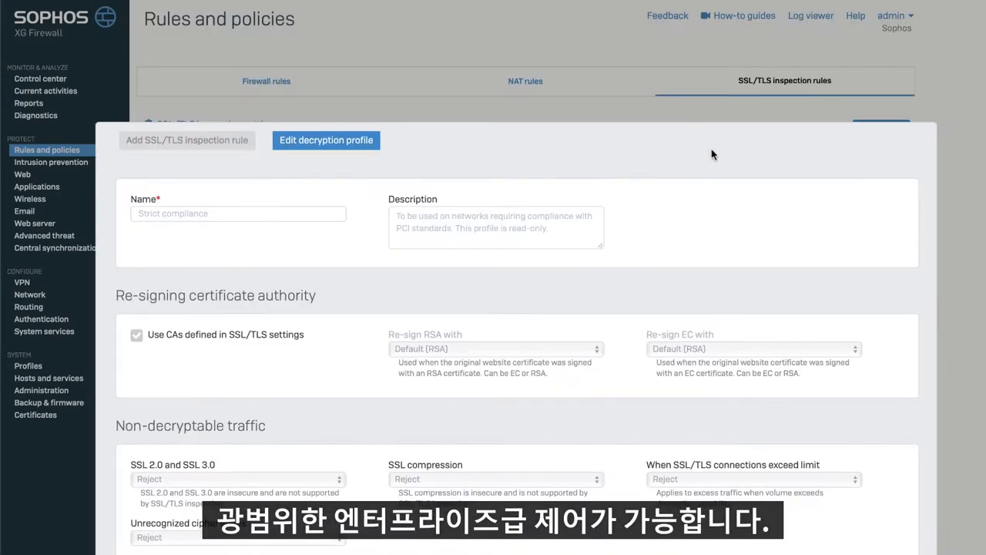
{"action": "scroll", "scroll_direction": "down", "scroll_amount": 3}
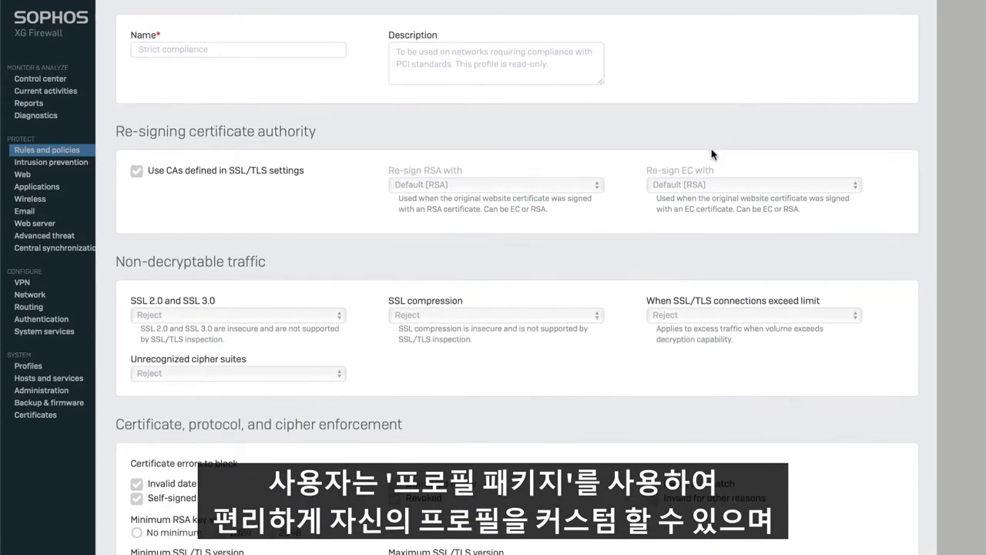
{"action": "scroll", "scroll_direction": "down", "scroll_amount": 3}
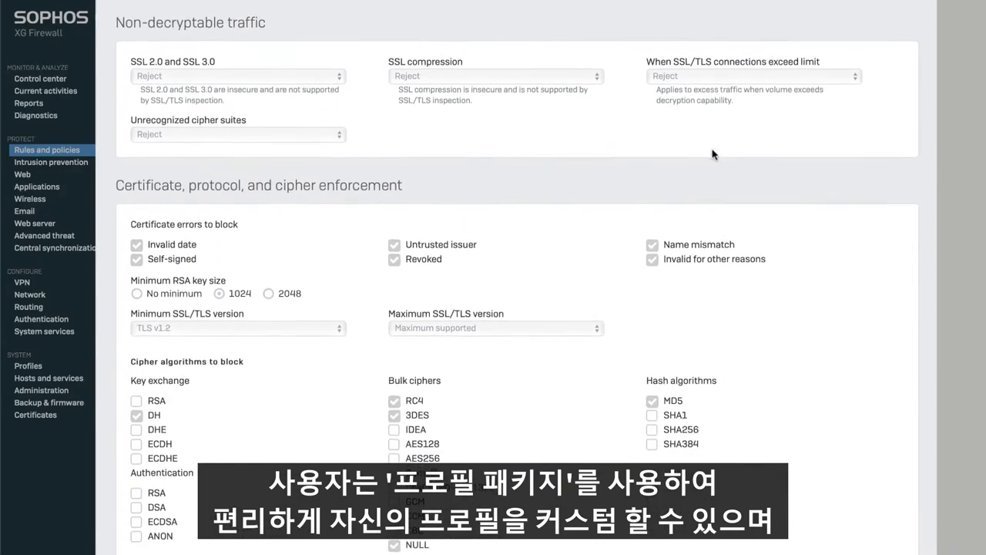
{"action": "scroll", "scroll_direction": "down", "scroll_amount": 3}
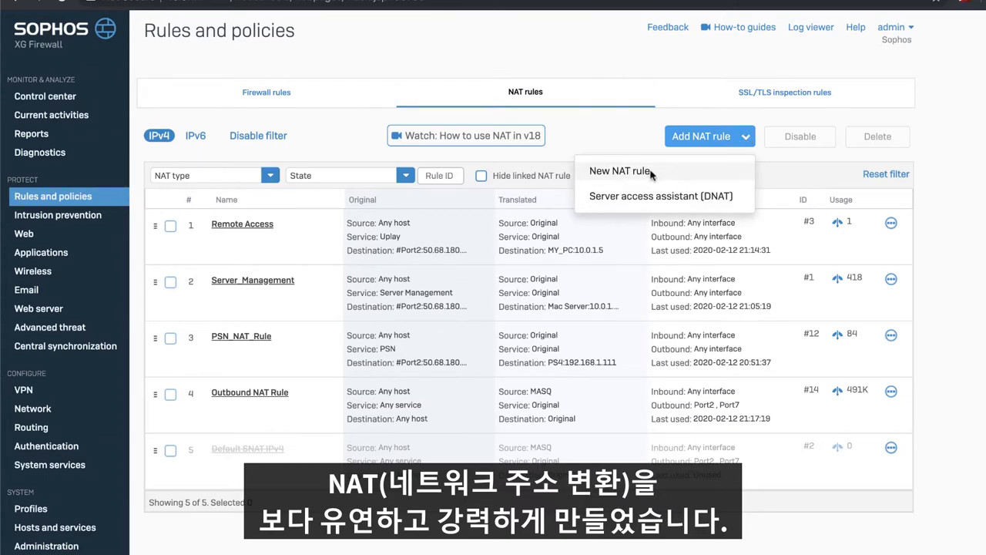
Start a new NAT rule and scroll its blank form down to the translation settings.
{"action": "left_click", "coordinate": [618, 171]}
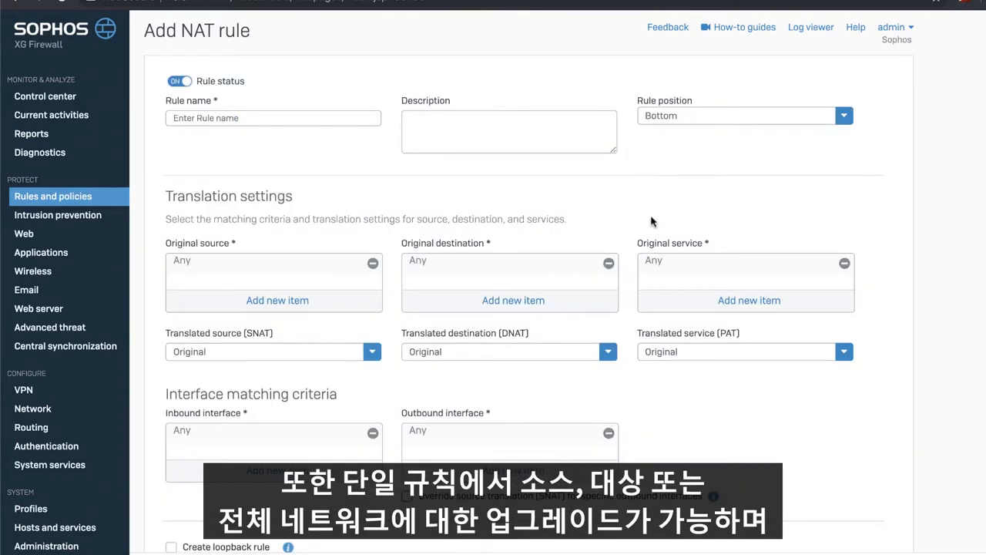
{"action": "scroll", "scroll_direction": "down", "scroll_amount": 3}
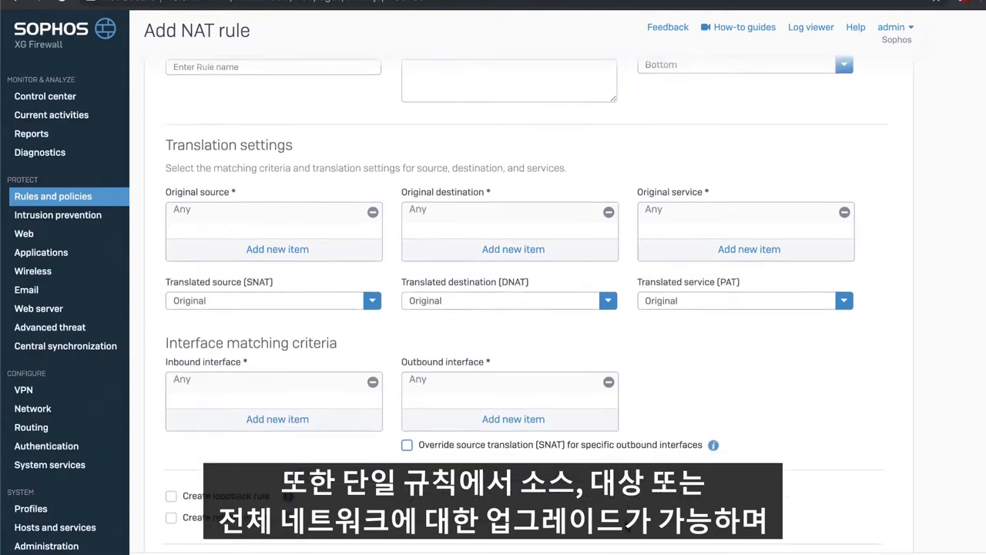
{"action": "scroll", "scroll_direction": "down", "scroll_amount": 3}
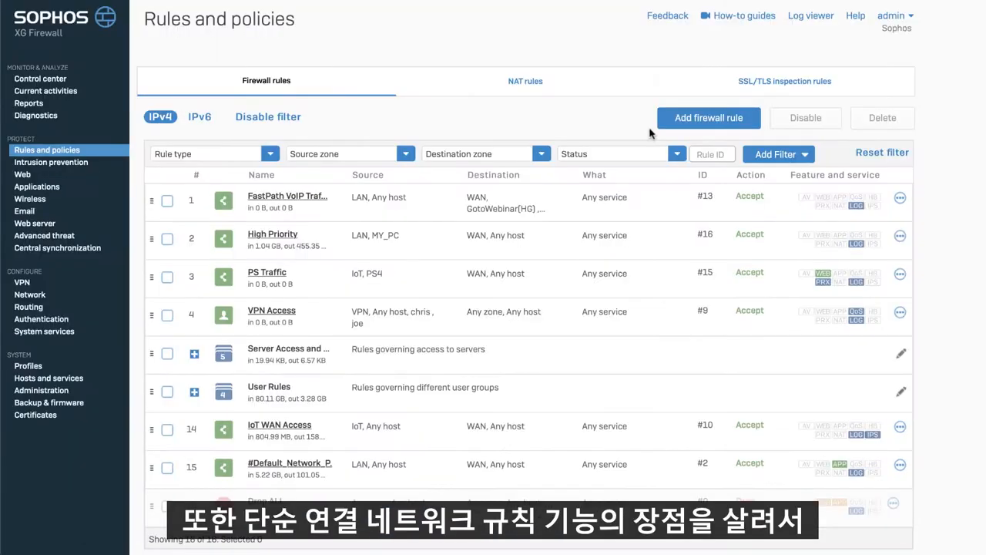
Start a new firewall rule and scroll through its blank form.
{"action": "left_click", "coordinate": [709, 117]}
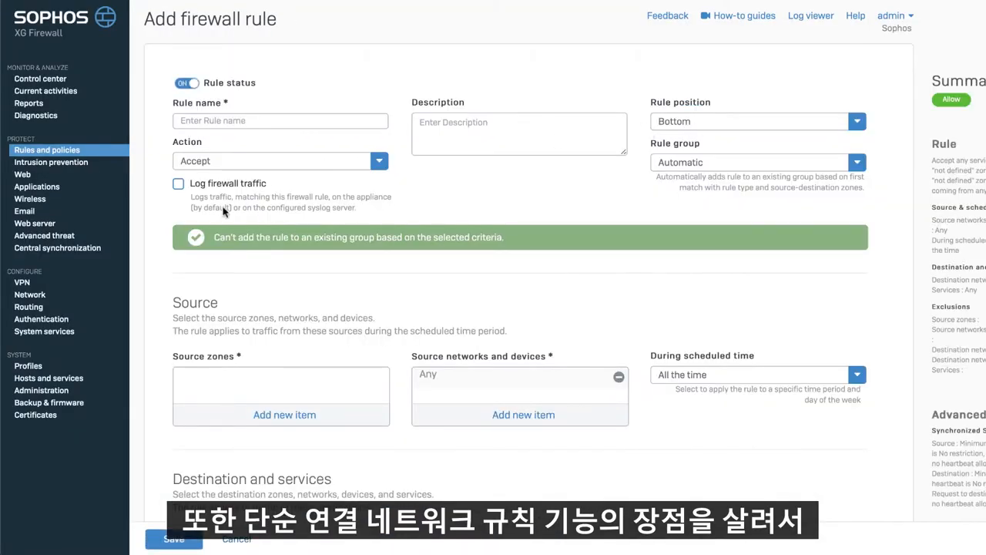
{"action": "scroll", "scroll_direction": "down", "scroll_amount": 3}
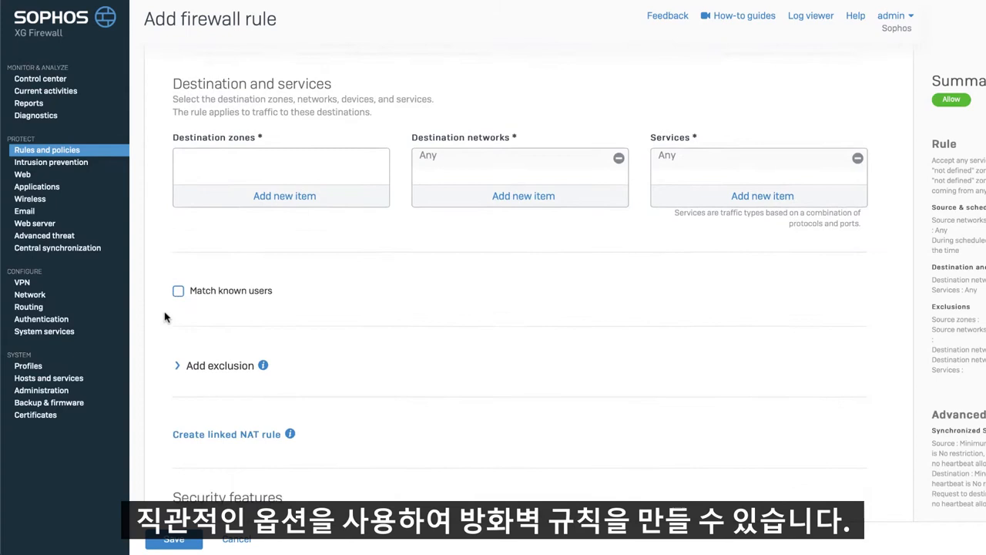
{"action": "scroll", "scroll_direction": "down", "scroll_amount": 3}
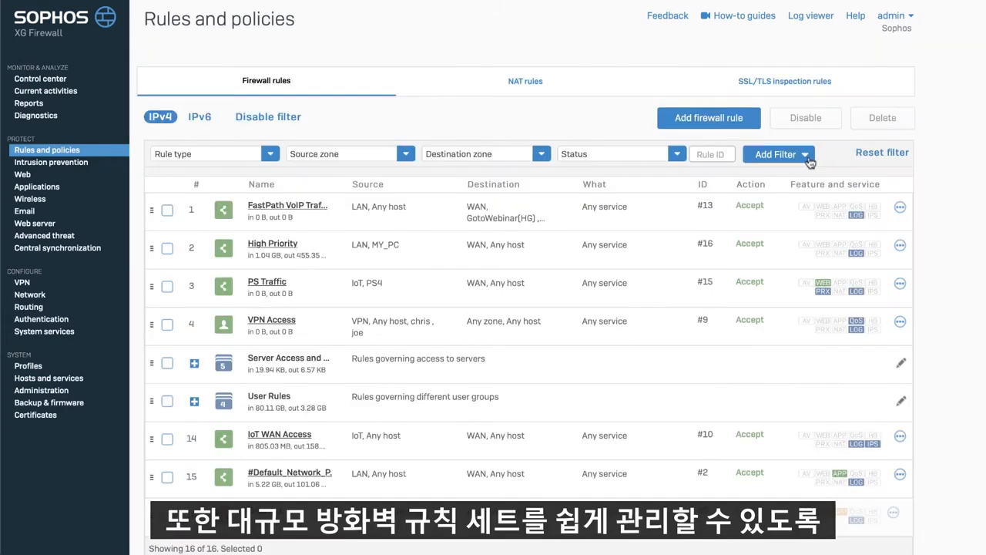
Filter the firewall rules list by Web policy equal to Default Workplace Policy.
{"action": "left_click", "coordinate": [775, 154]}
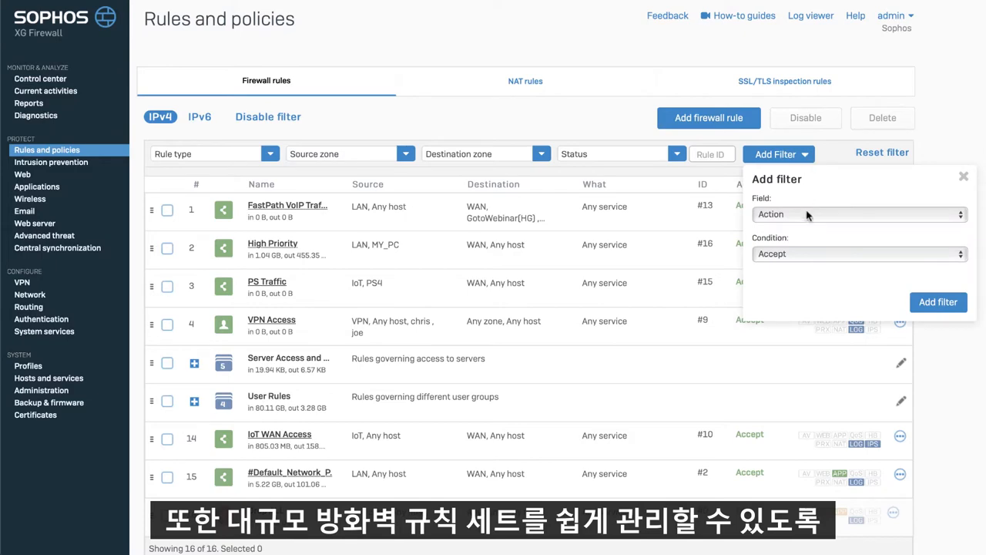
{"action": "left_click", "coordinate": [856, 214]}
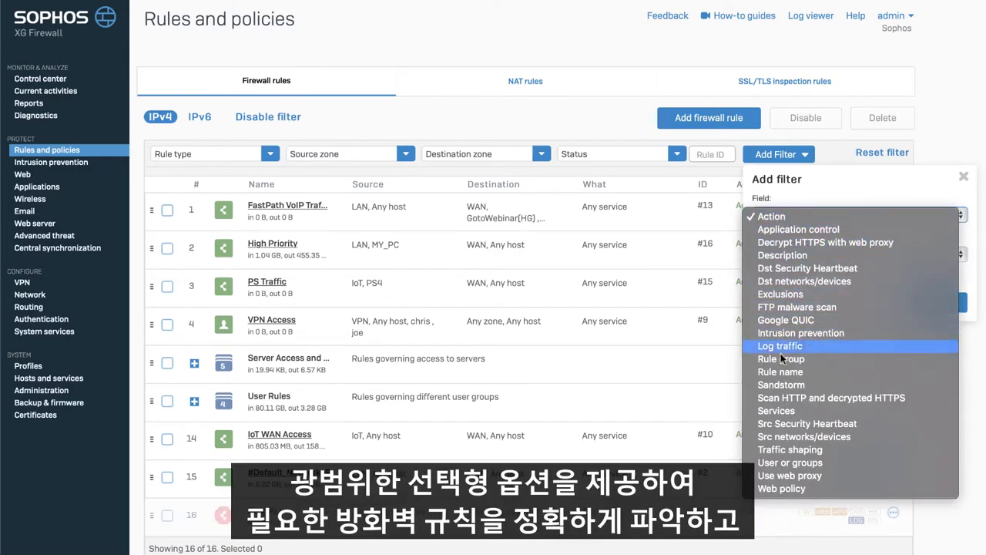
{"action": "mouse_move", "coordinate": [781, 488]}
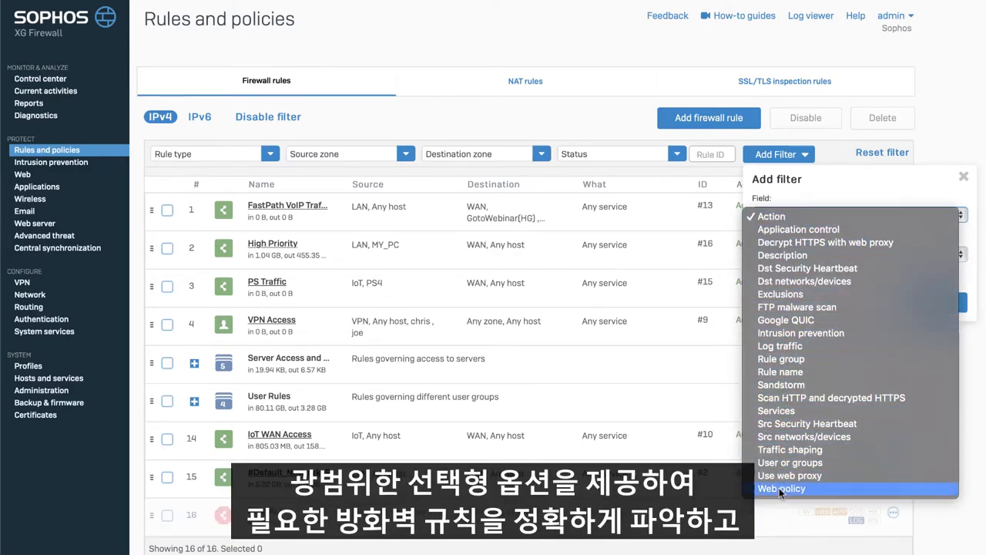
{"action": "left_click", "coordinate": [780, 489]}
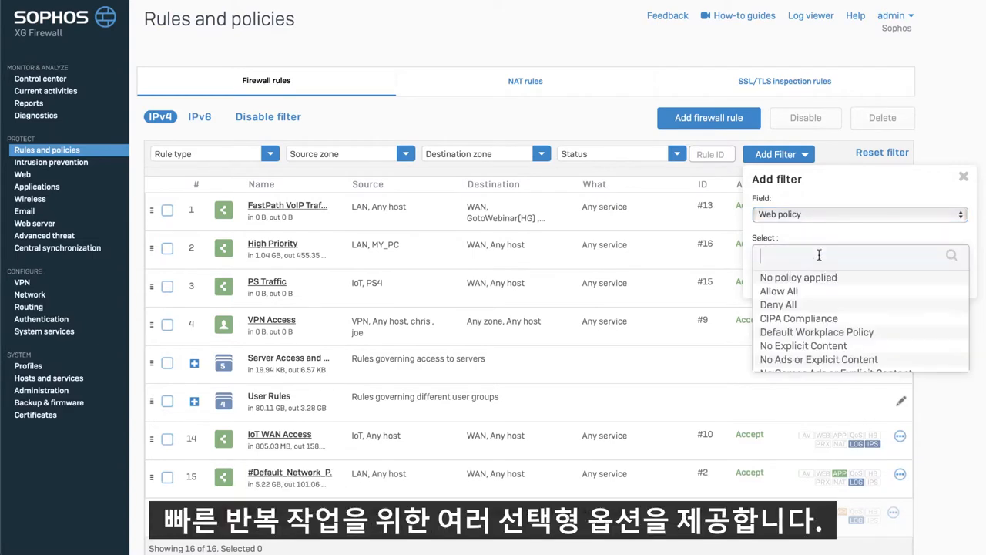
{"action": "left_click", "coordinate": [817, 333]}
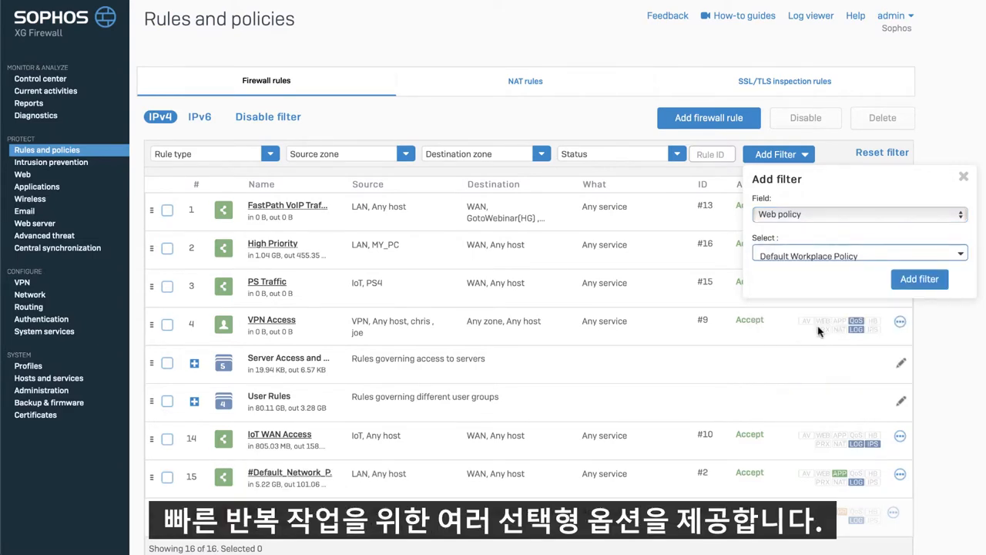
{"action": "left_click", "coordinate": [919, 279]}
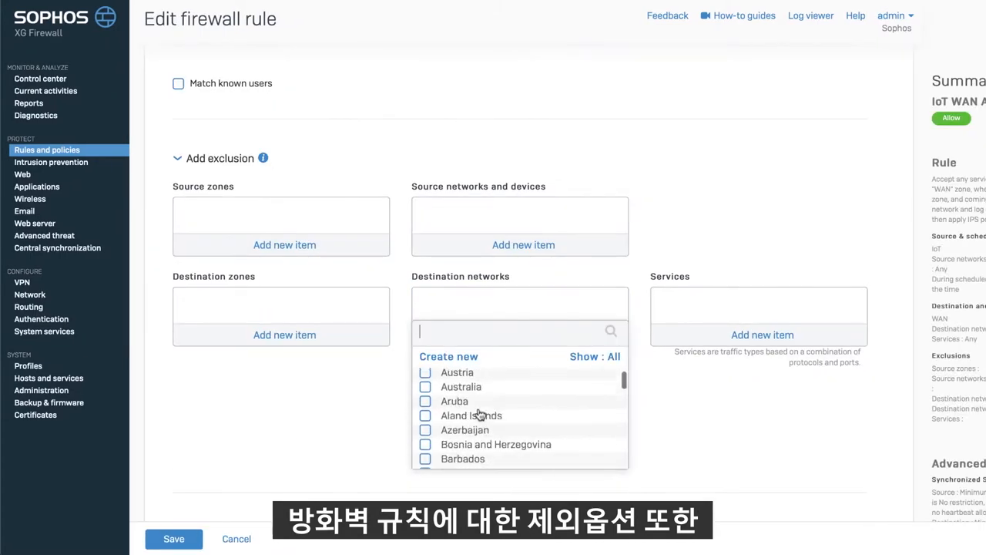
Tick China as a destination-network exclusion on the rule and move on to the Log viewer.
{"action": "scroll", "scroll_direction": "down", "scroll_amount": 3}
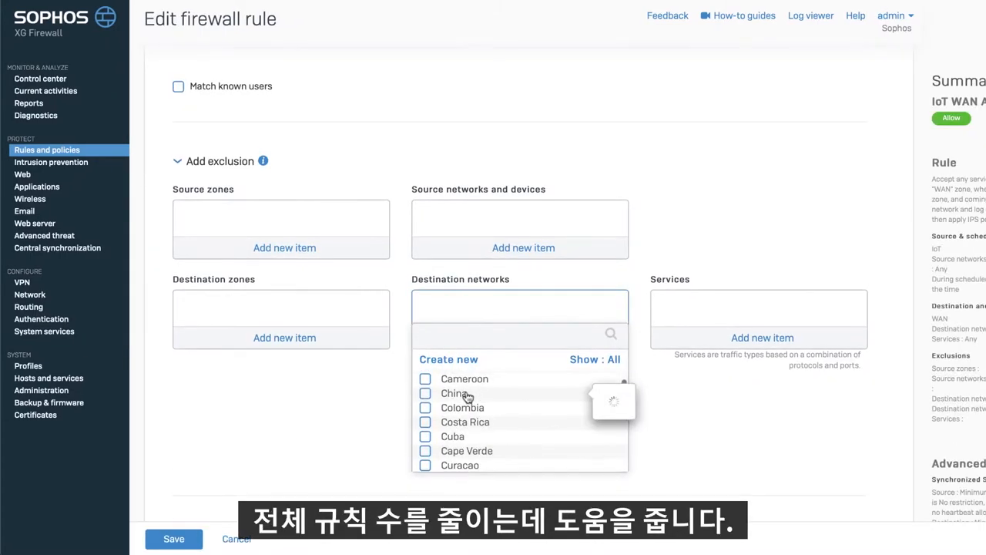
{"action": "left_click", "coordinate": [425, 393]}
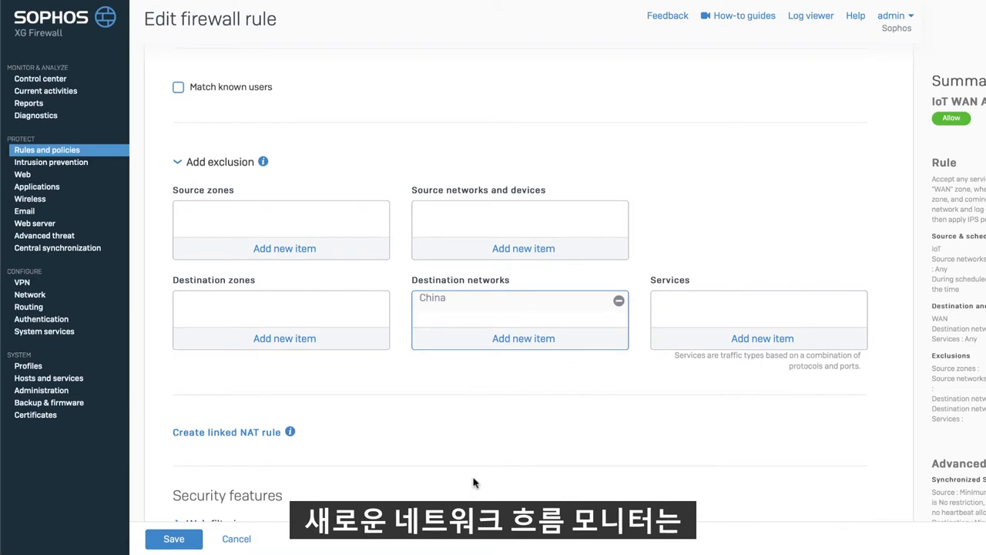
{"action": "left_click", "coordinate": [46, 89]}
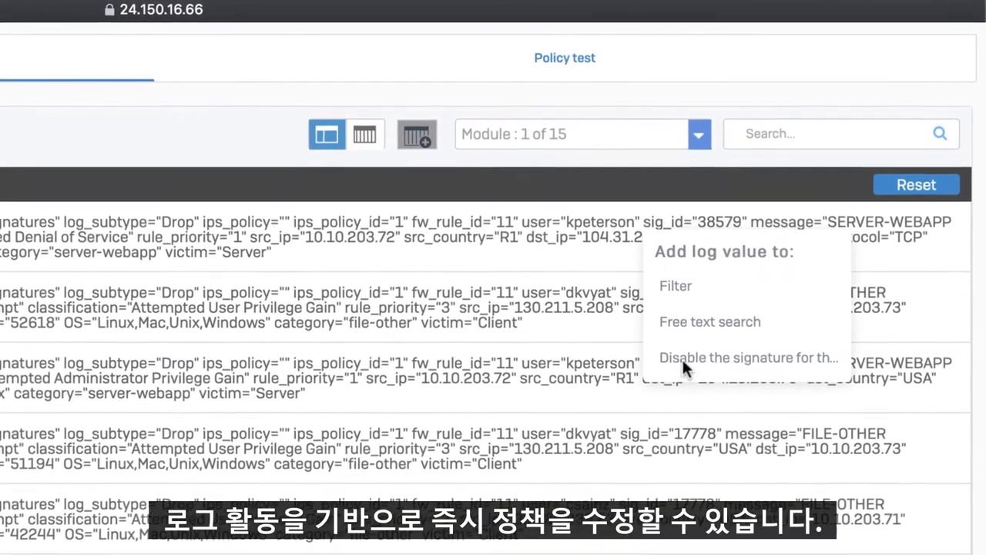
{"action": "mouse_move", "coordinate": [685, 370]}
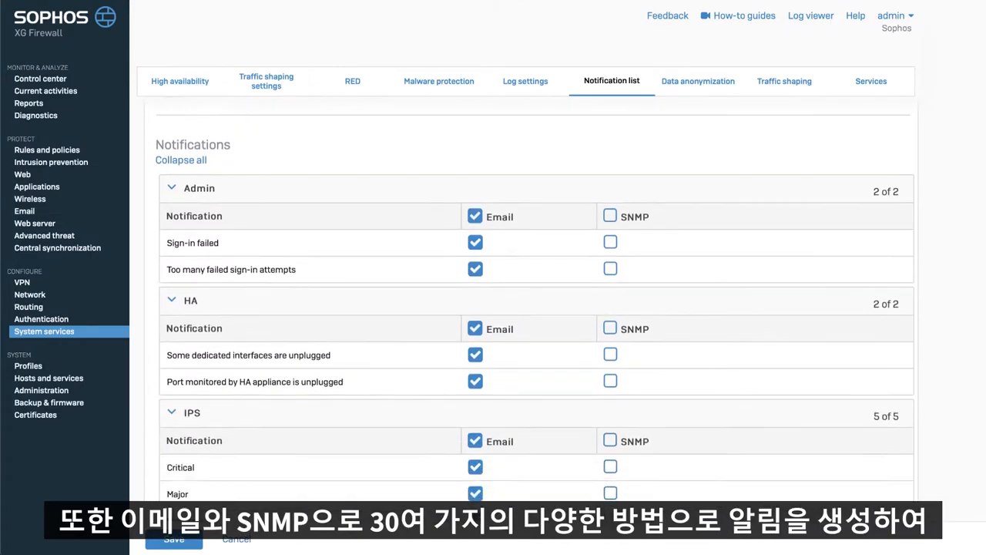
Scroll the notification list to the access point and VPN tunnel email alerts, then head to VPN.
{"action": "scroll", "scroll_direction": "down", "scroll_amount": 3}
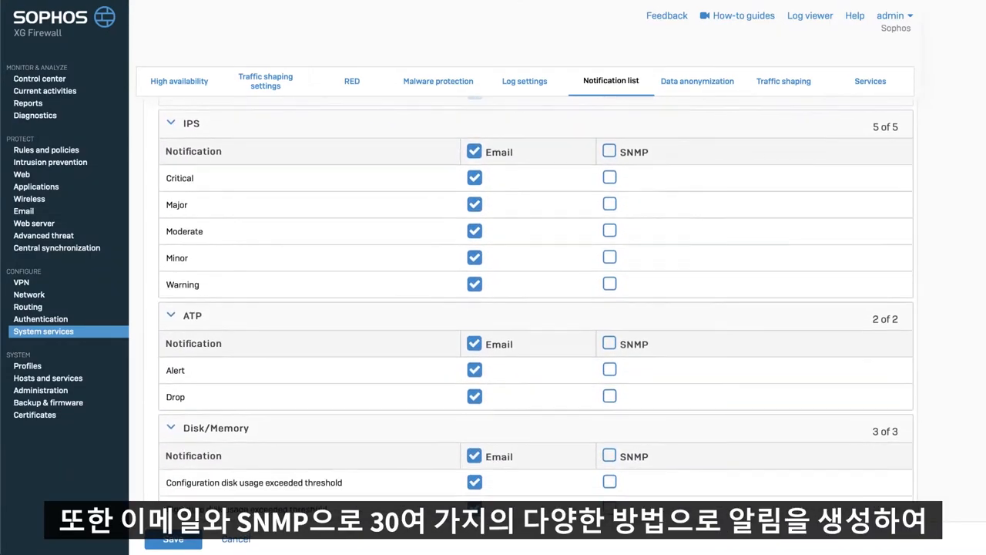
{"action": "scroll", "scroll_direction": "down", "scroll_amount": 3}
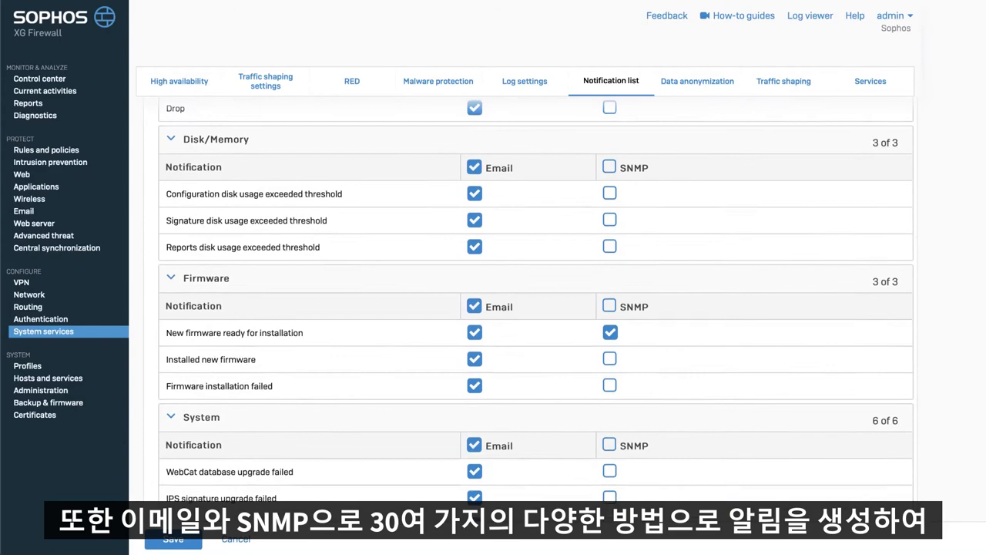
{"action": "scroll", "scroll_direction": "down", "scroll_amount": 3}
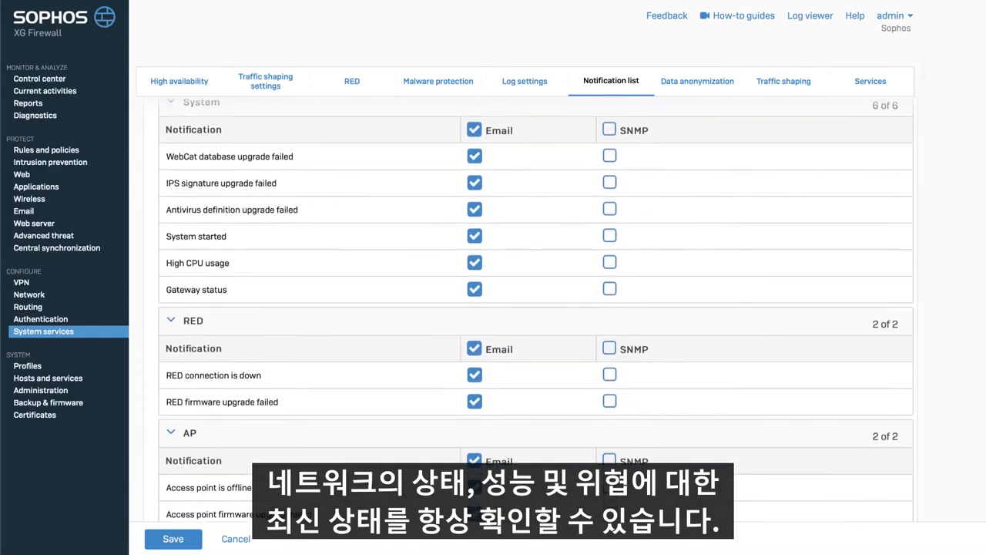
{"action": "scroll", "scroll_direction": "down", "scroll_amount": 3}
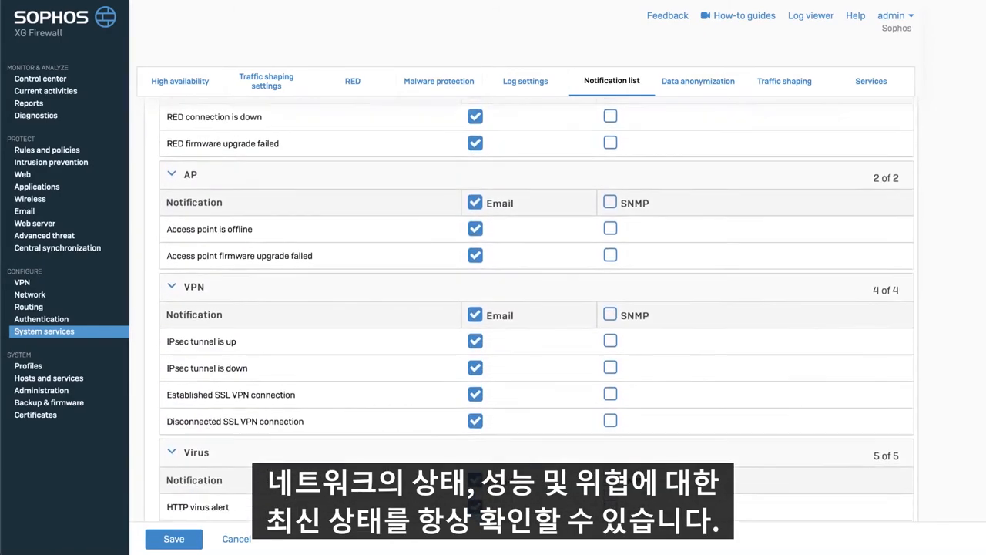
{"action": "left_click", "coordinate": [22, 282]}
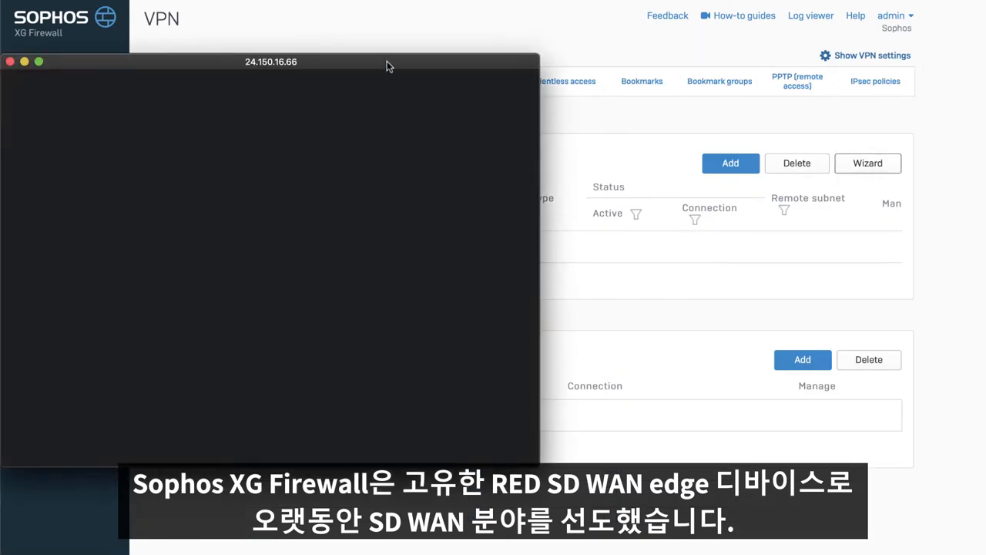
Run the VPN wizard with connection name 'ipsec' to the type choice, then go to SD-WAN policy routing.
{"action": "left_click", "coordinate": [868, 163]}
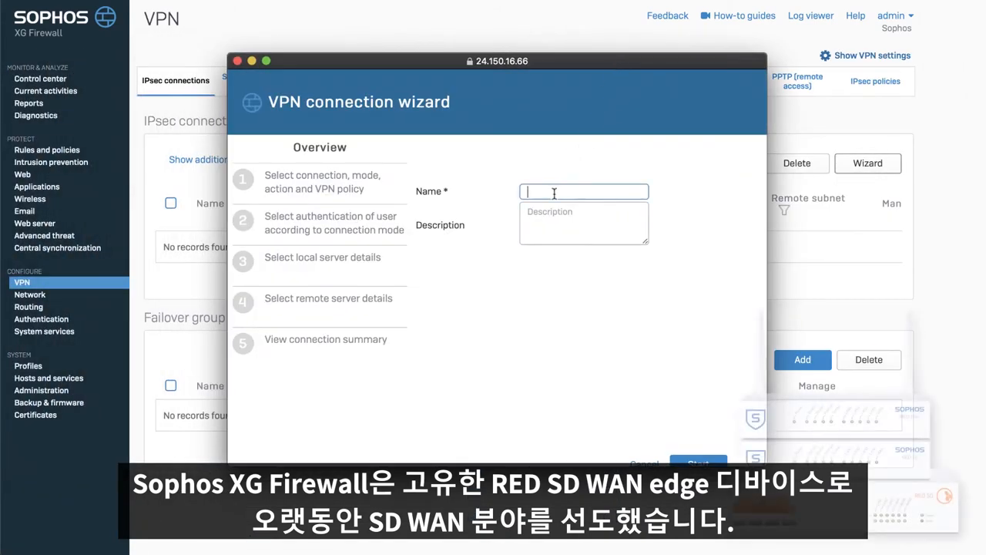
{"action": "type", "text": "ipsec"}
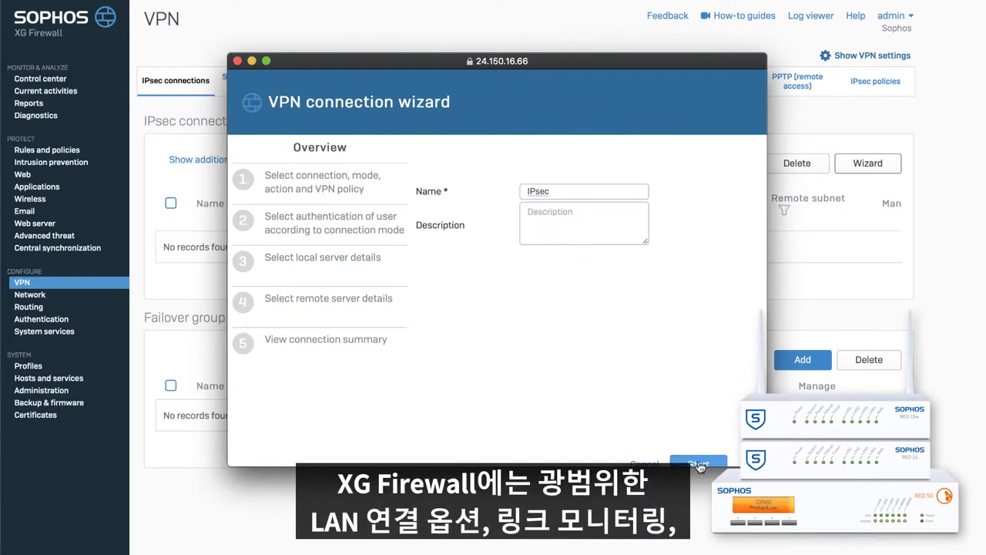
{"action": "left_click", "coordinate": [698, 464]}
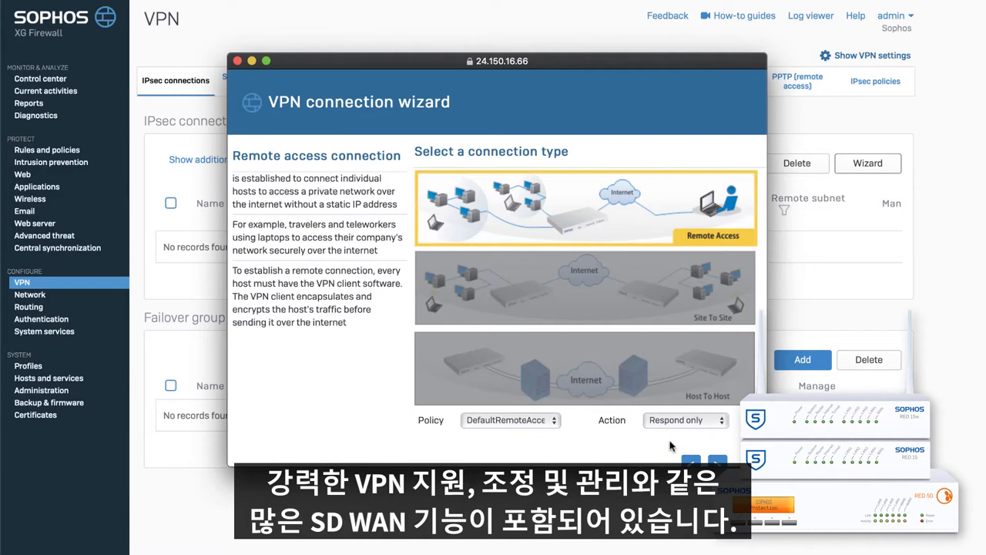
{"action": "mouse_move", "coordinate": [666, 283]}
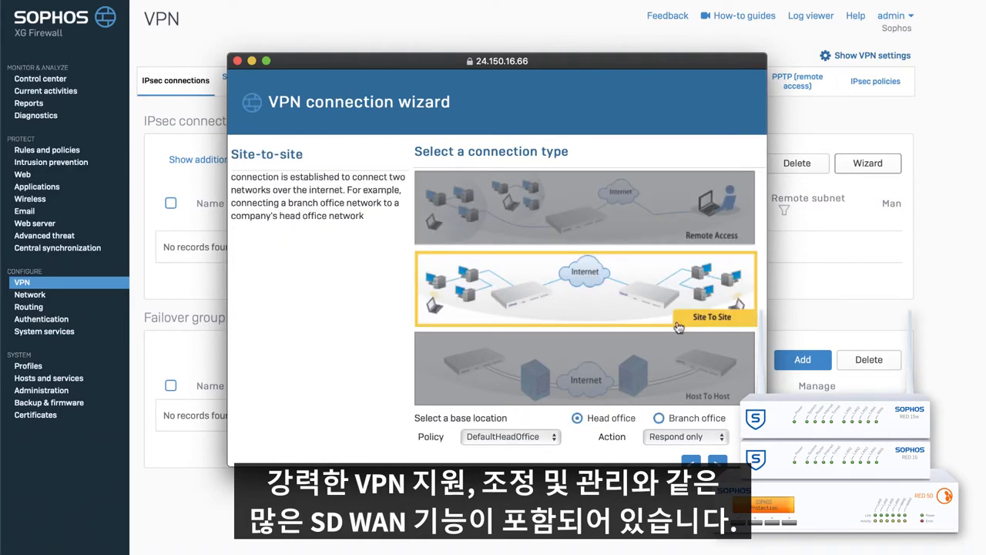
{"action": "left_click", "coordinate": [27, 306]}
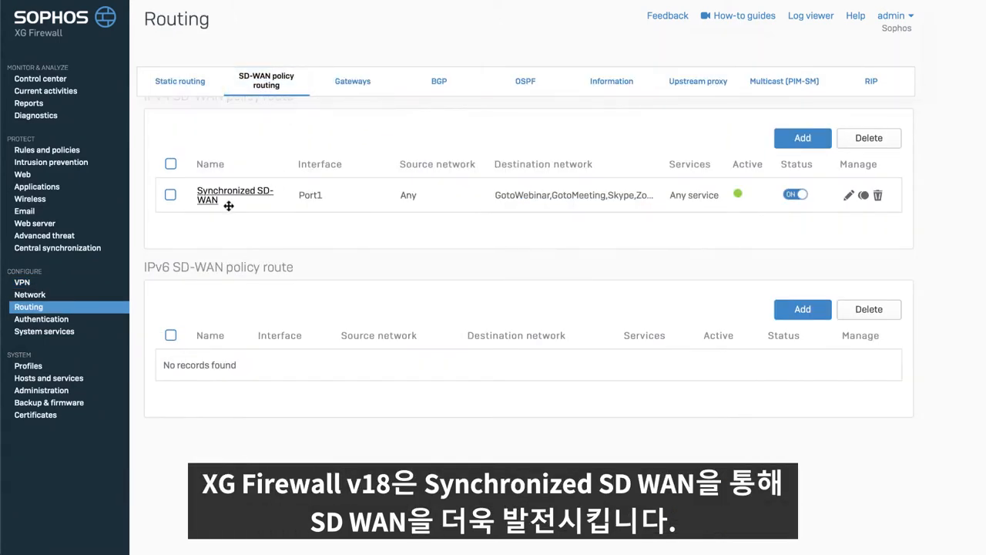
{"action": "mouse_move", "coordinate": [387, 206]}
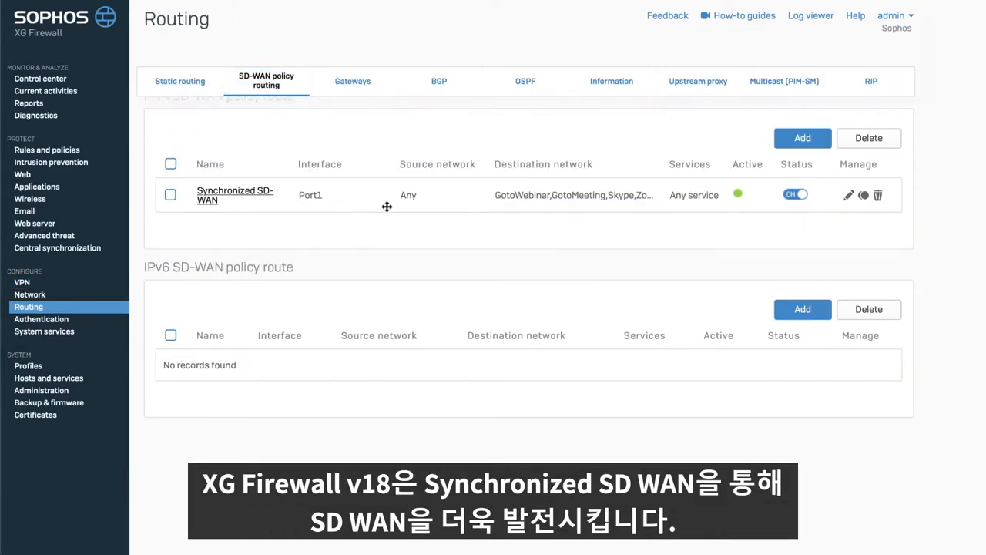
{"action": "mouse_move", "coordinate": [850, 197]}
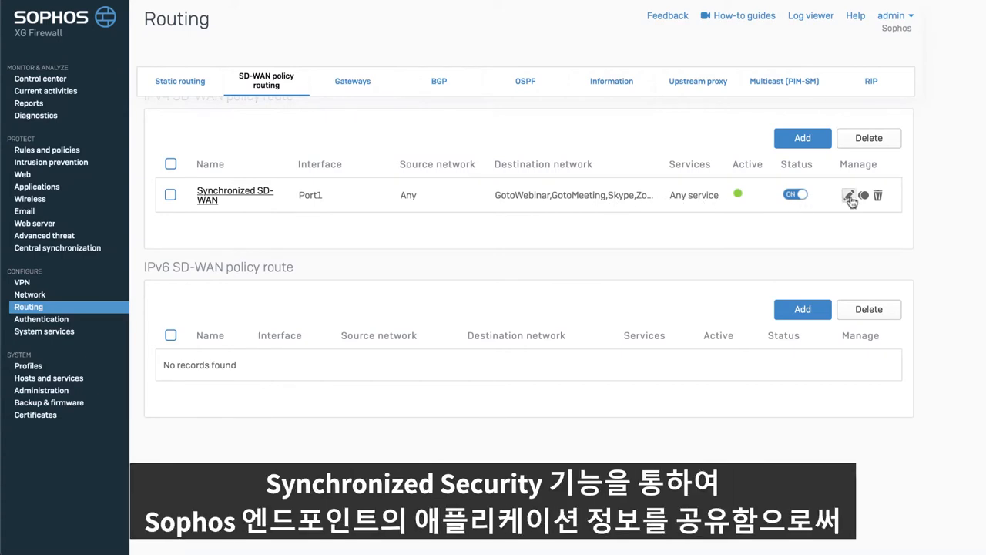
Review the Synchronized SD-WAN route's traffic selector and gateways, leaving without saving.
{"action": "left_click", "coordinate": [847, 194]}
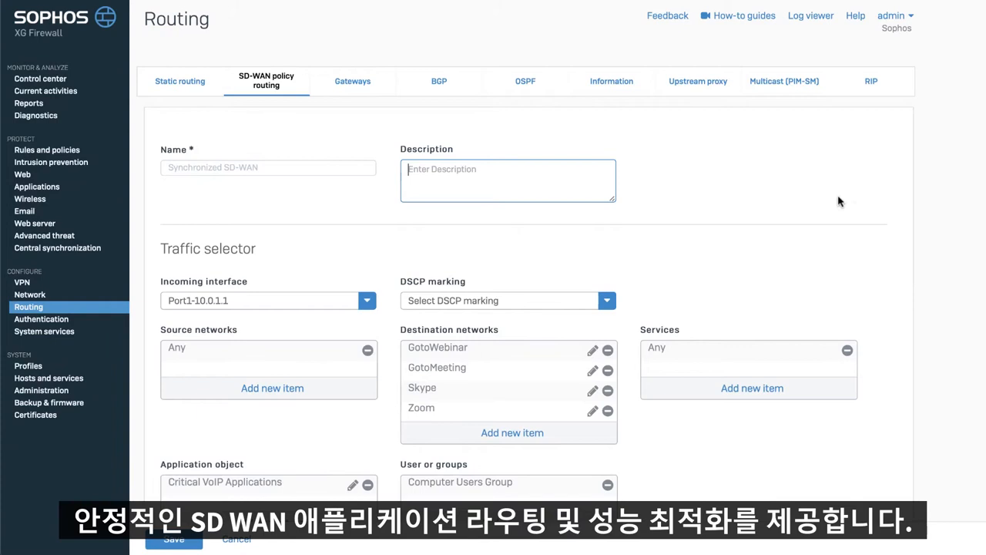
{"action": "scroll", "scroll_direction": "down", "scroll_amount": 3}
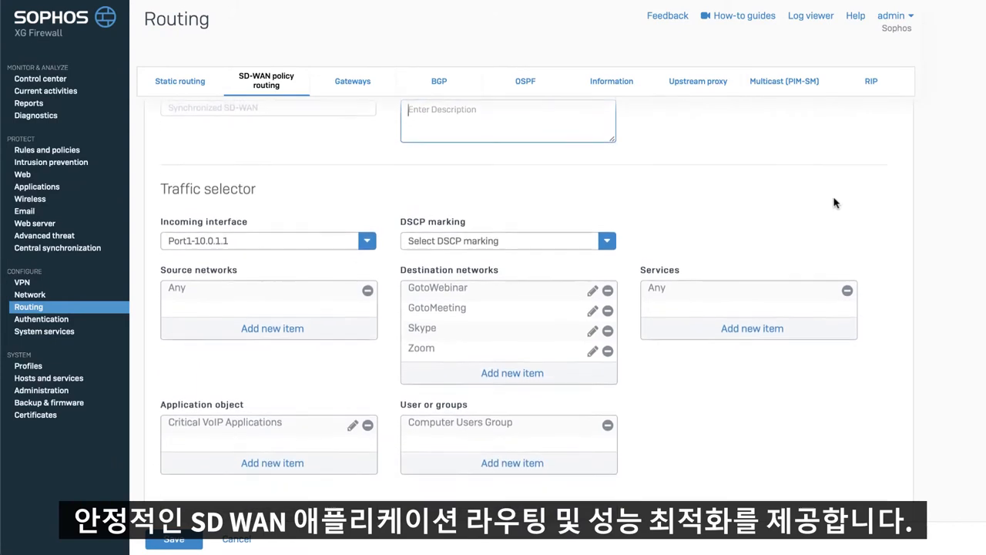
{"action": "scroll", "scroll_direction": "down", "scroll_amount": 3}
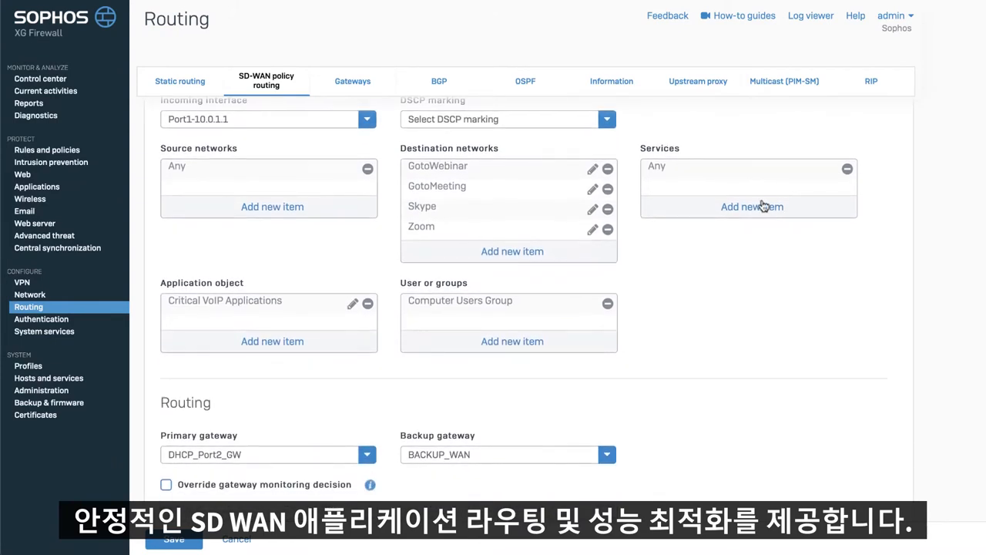
{"action": "mouse_move", "coordinate": [379, 342]}
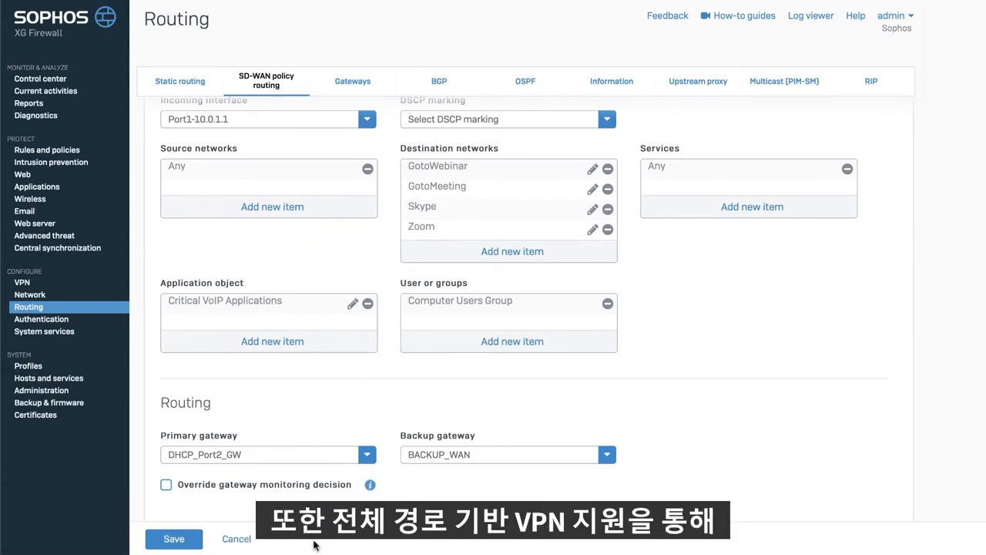
{"action": "left_click", "coordinate": [29, 294]}
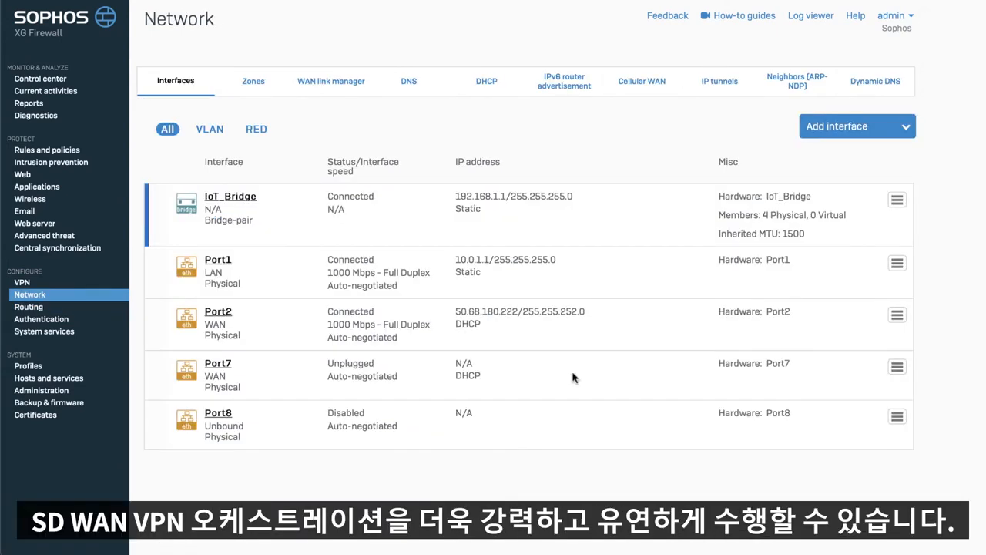
Rename the Port1 interface to LAN and set its MTU to 9000 under Advanced settings.
{"action": "left_click", "coordinate": [219, 259]}
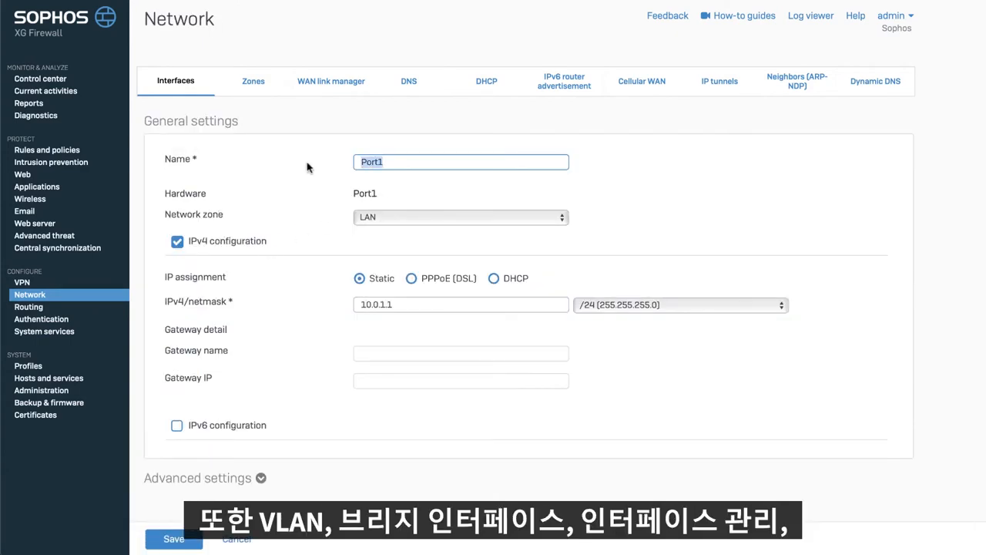
{"action": "type", "text": "LAN"}
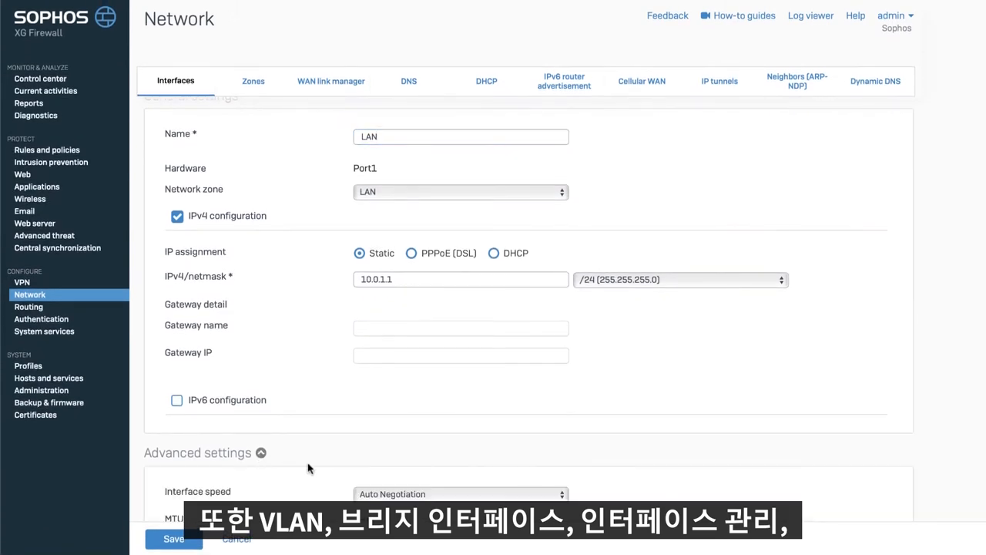
{"action": "scroll", "scroll_direction": "down", "scroll_amount": 3}
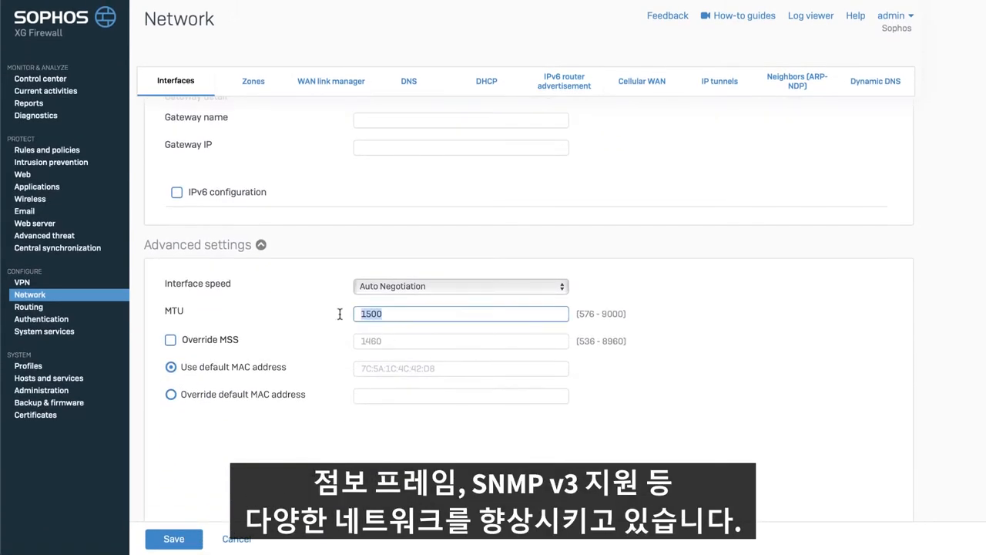
{"action": "type", "text": "9000"}
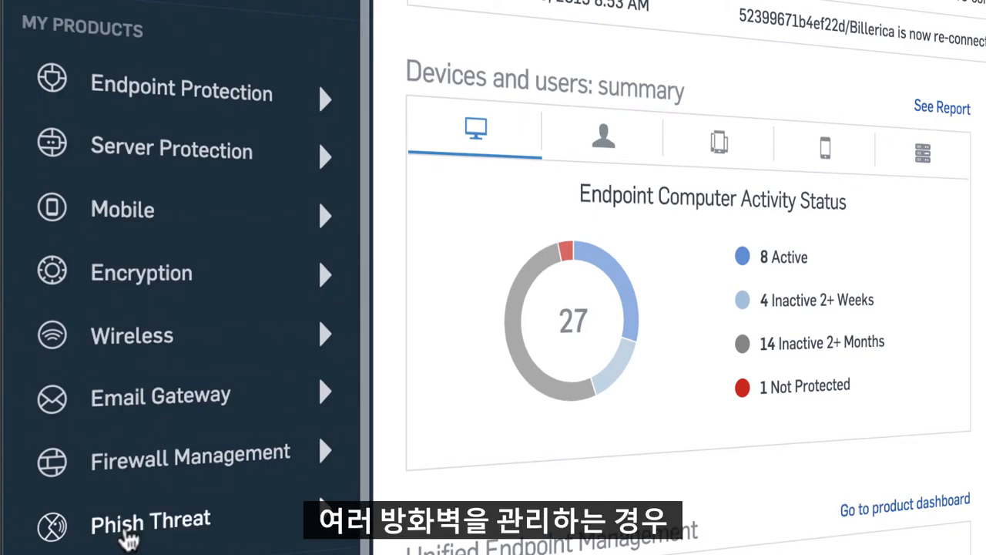
Browse the Firewall Management dashboard and its bandwidth and web usage reports.
{"action": "left_click", "coordinate": [190, 457]}
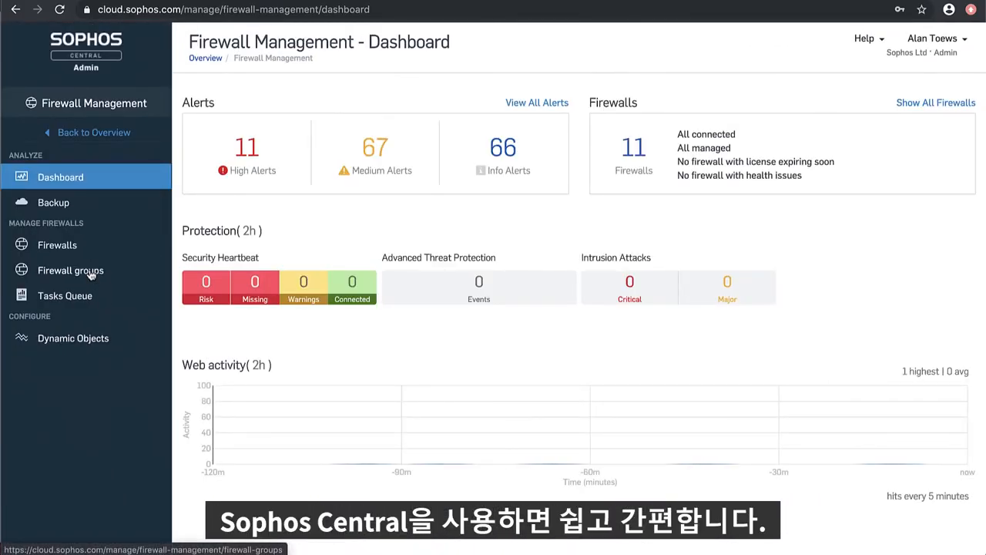
{"action": "left_click", "coordinate": [71, 269]}
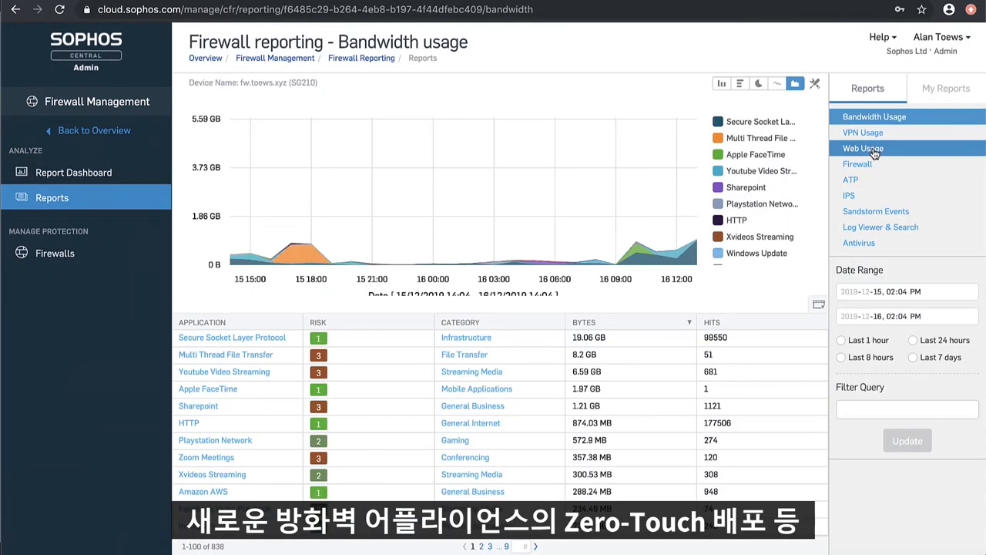
{"action": "left_click", "coordinate": [863, 148]}
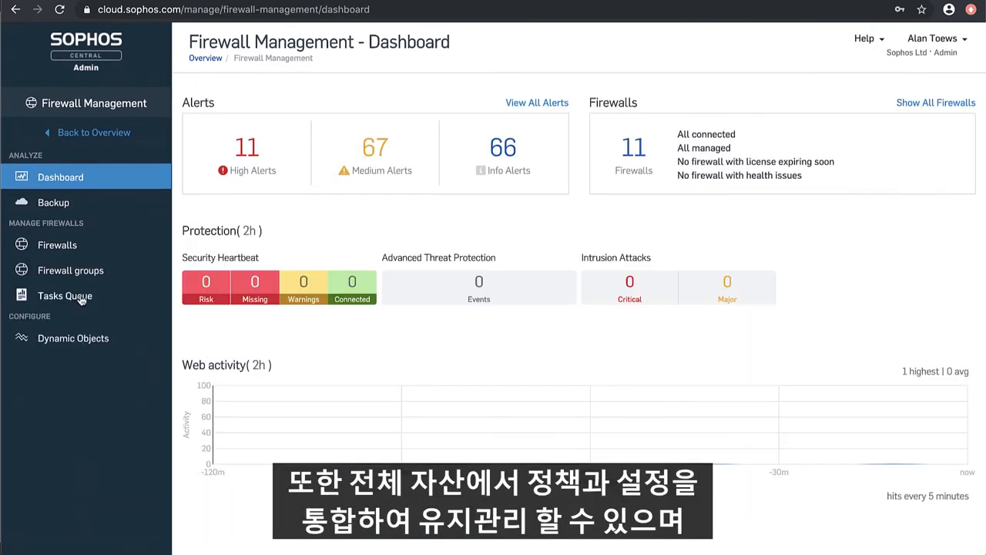
Filter the firewall Tasks Queue to its single pending firewall-rule transaction.
{"action": "left_click", "coordinate": [65, 296]}
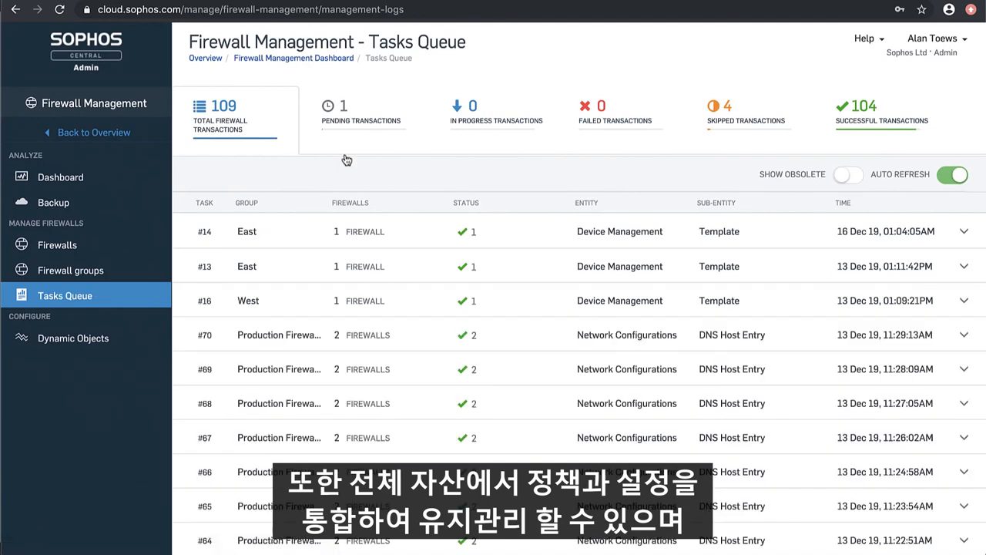
{"action": "left_click", "coordinate": [360, 120]}
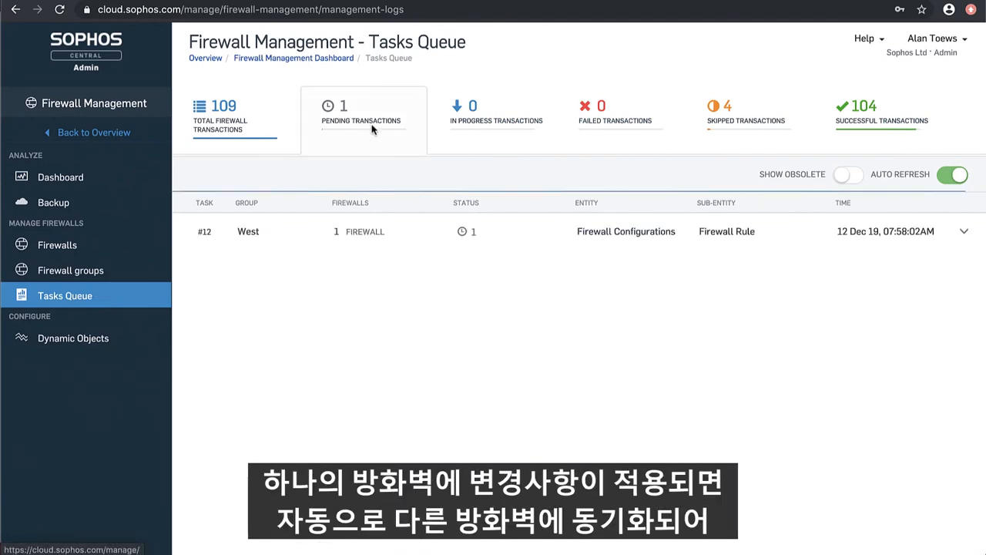
{"action": "mouse_move", "coordinate": [373, 142]}
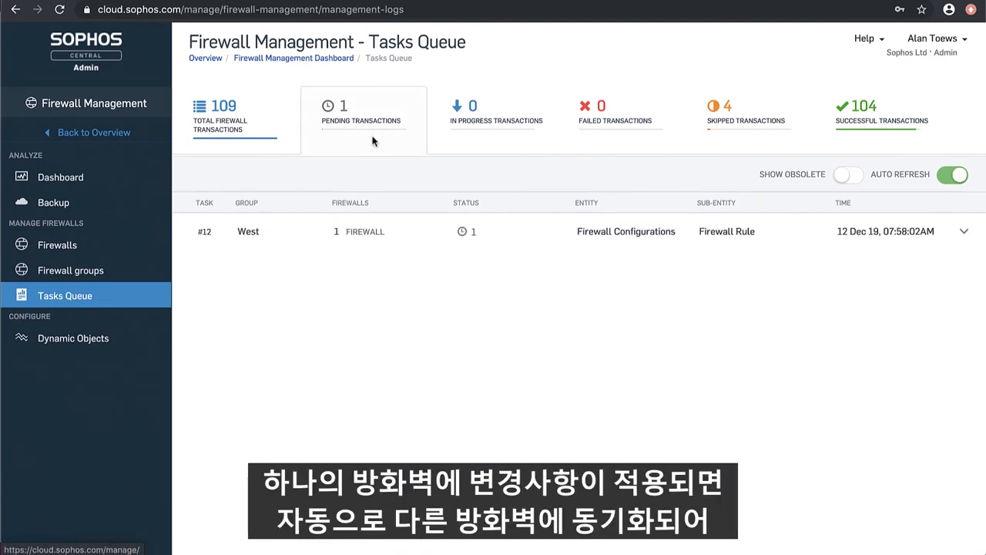